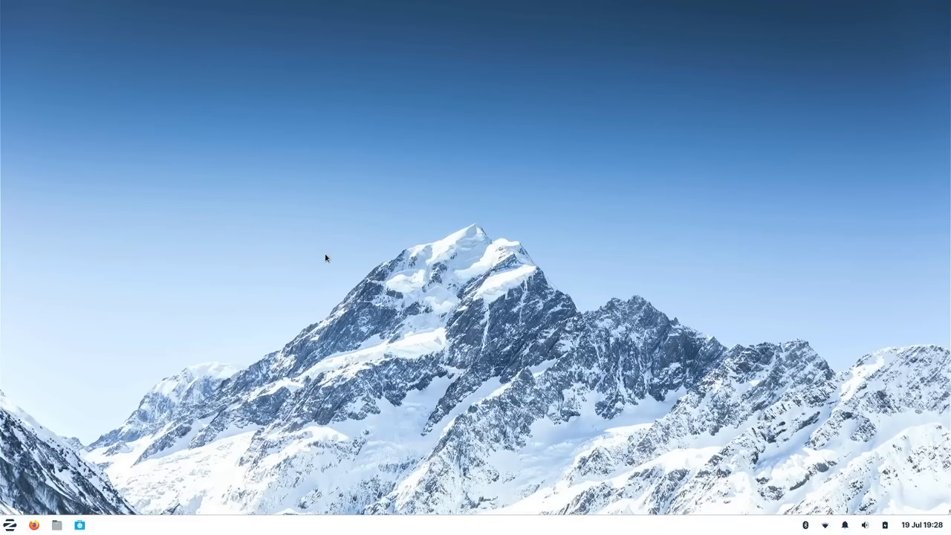
pyautogui.moveTo(324, 275)
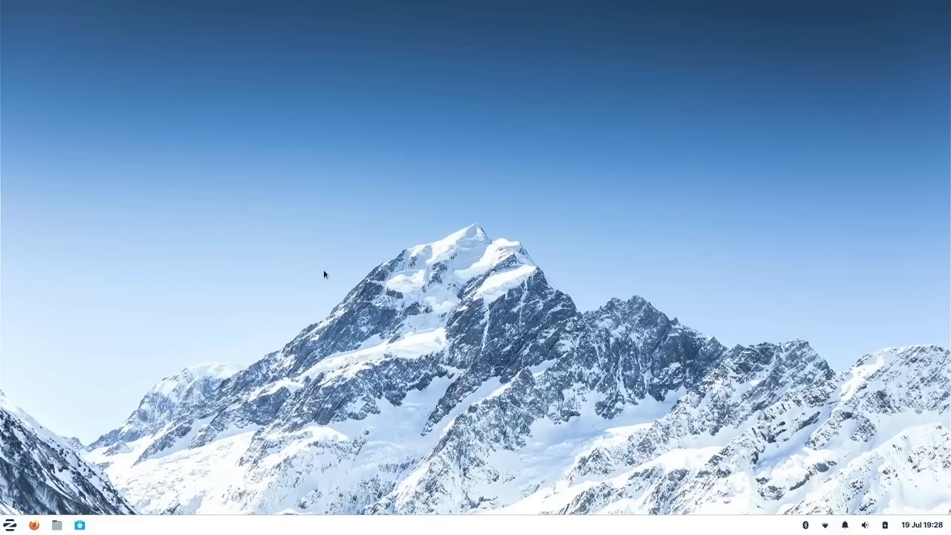
pyautogui.moveTo(233, 321)
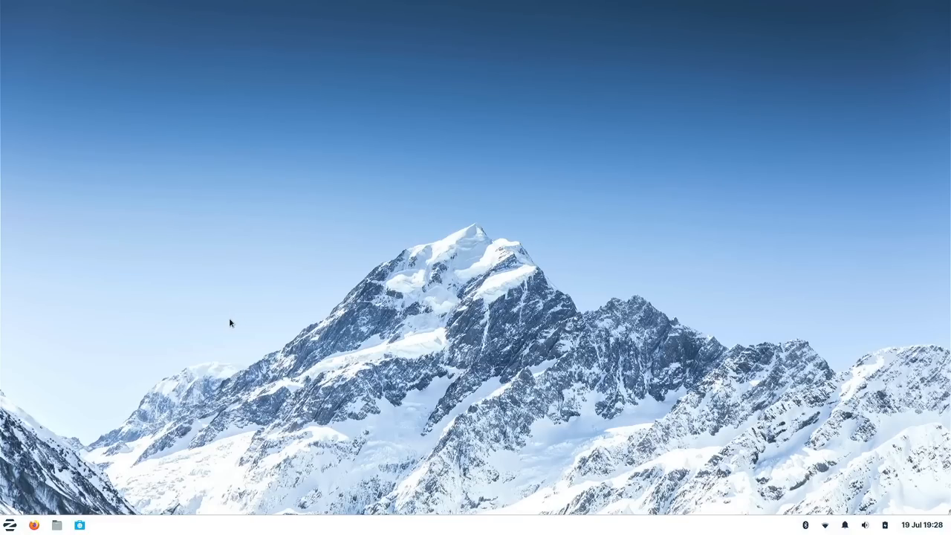
# Step: Launch Xfce Terminal from the panel, centre its window, then minimise and restore it from the taskbar
pyautogui.click(101, 526)
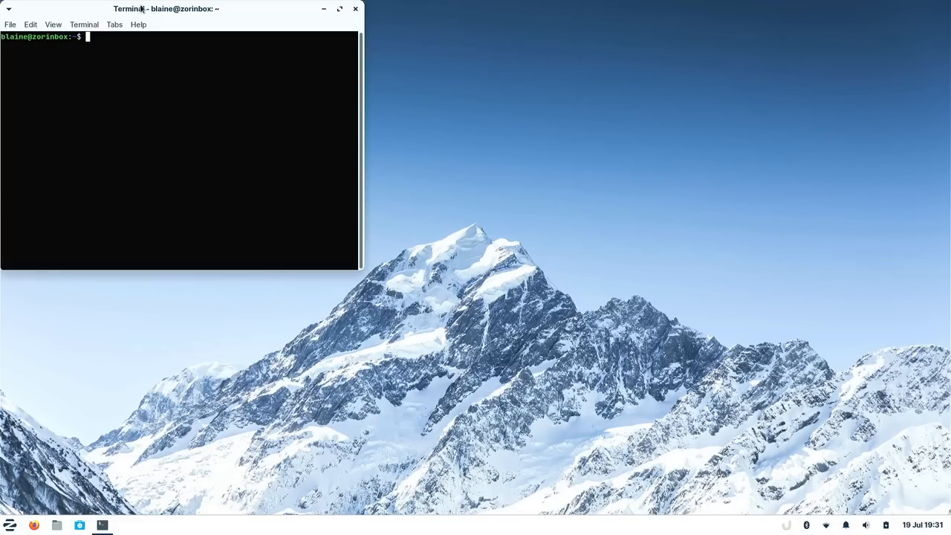
pyautogui.moveTo(166, 9); pyautogui.dragTo(454, 122)
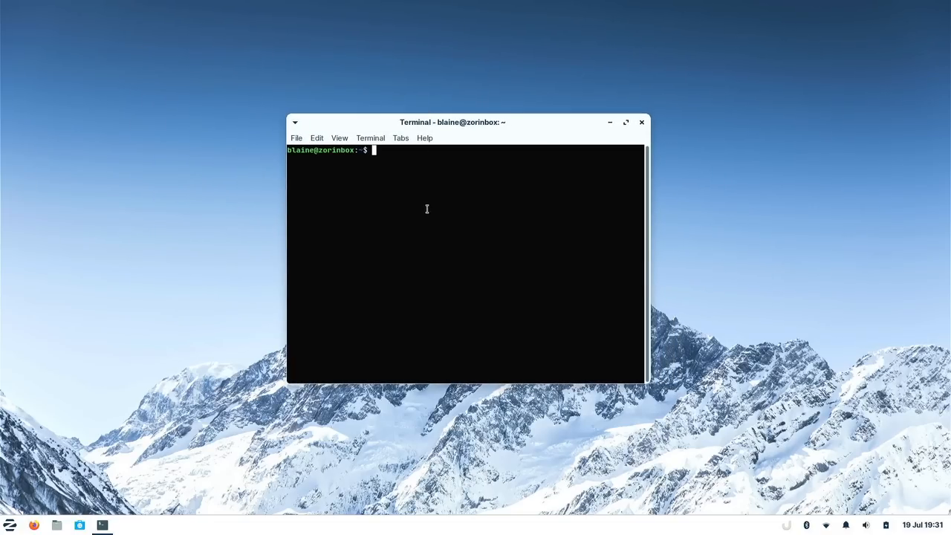
pyautogui.moveTo(416, 208)
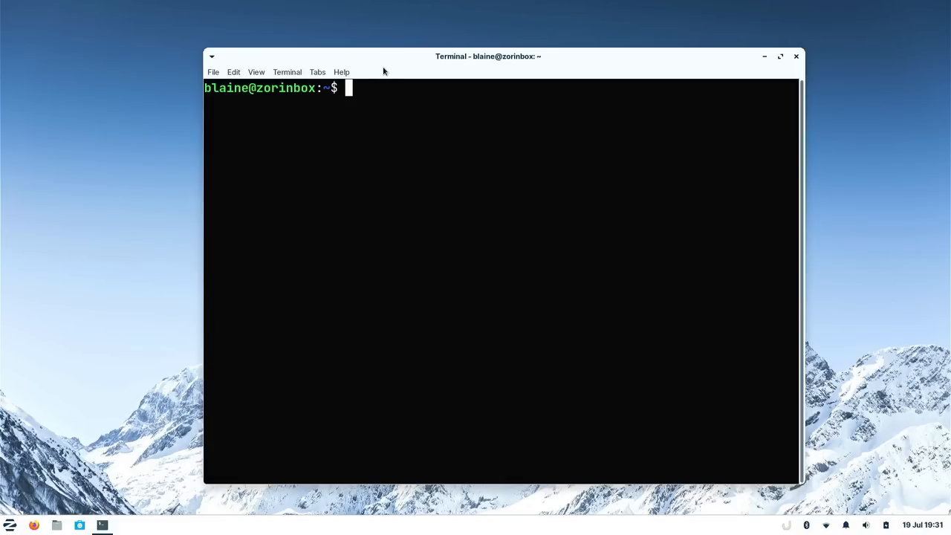
pyautogui.moveTo(394, 72)
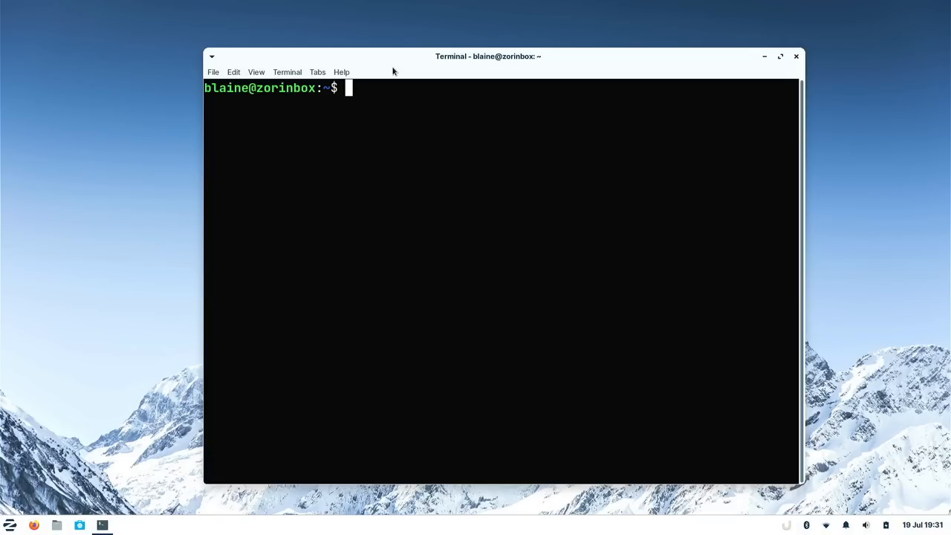
pyautogui.moveTo(398, 62)
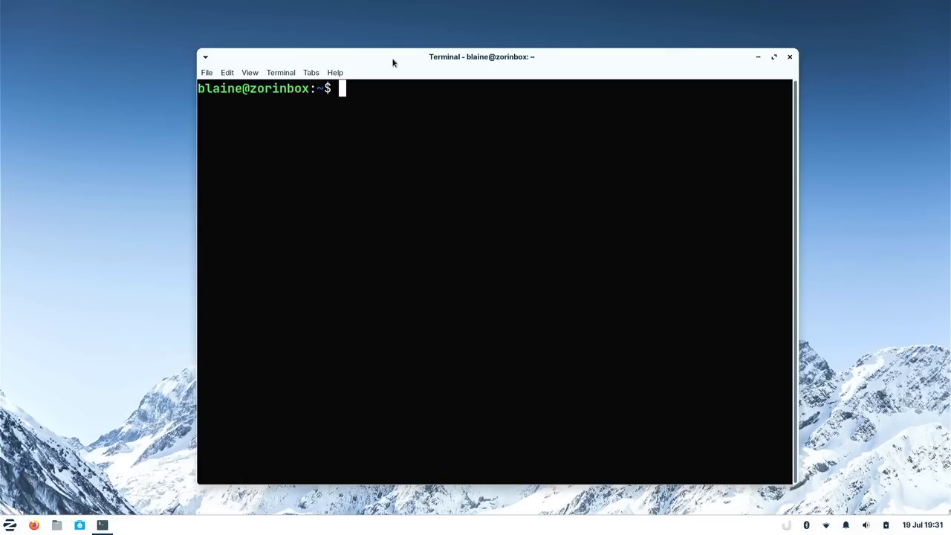
pyautogui.moveTo(400, 63)
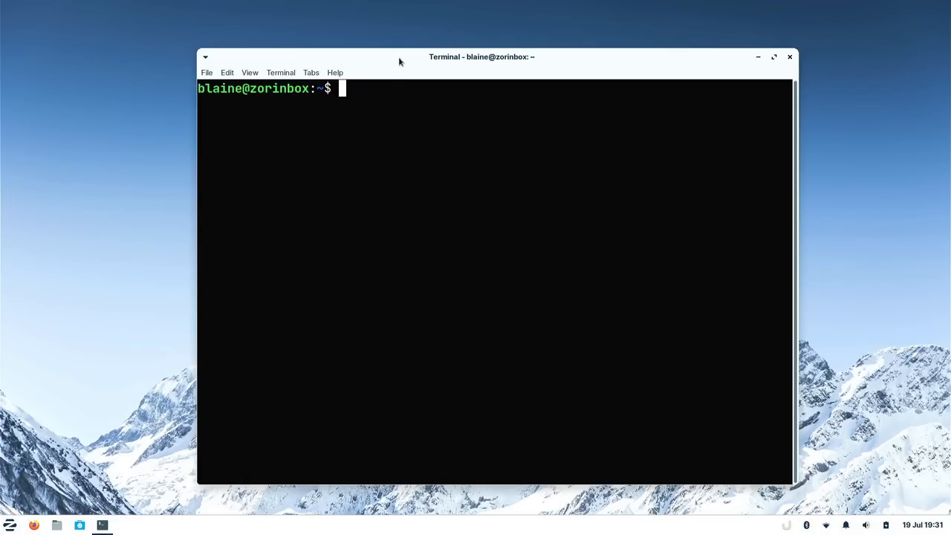
pyautogui.moveTo(404, 66)
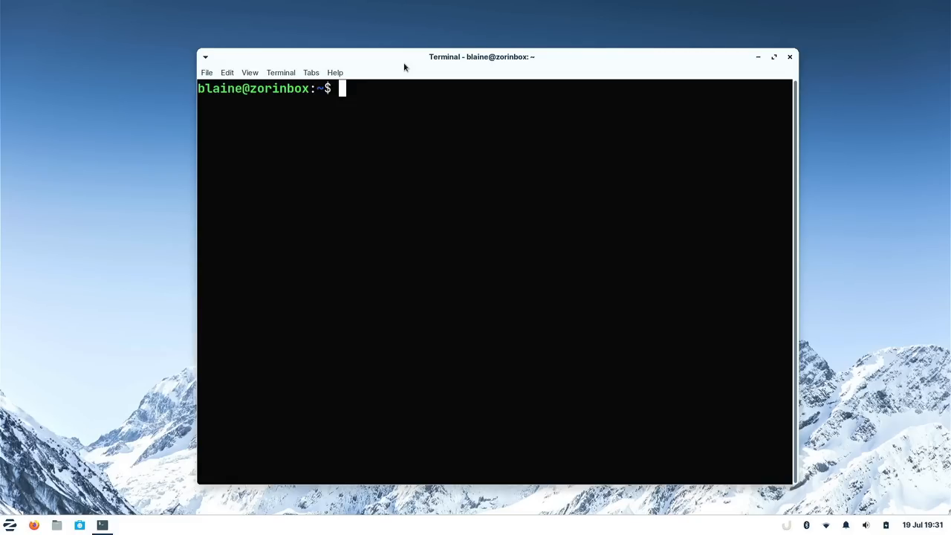
pyautogui.moveTo(573, 68)
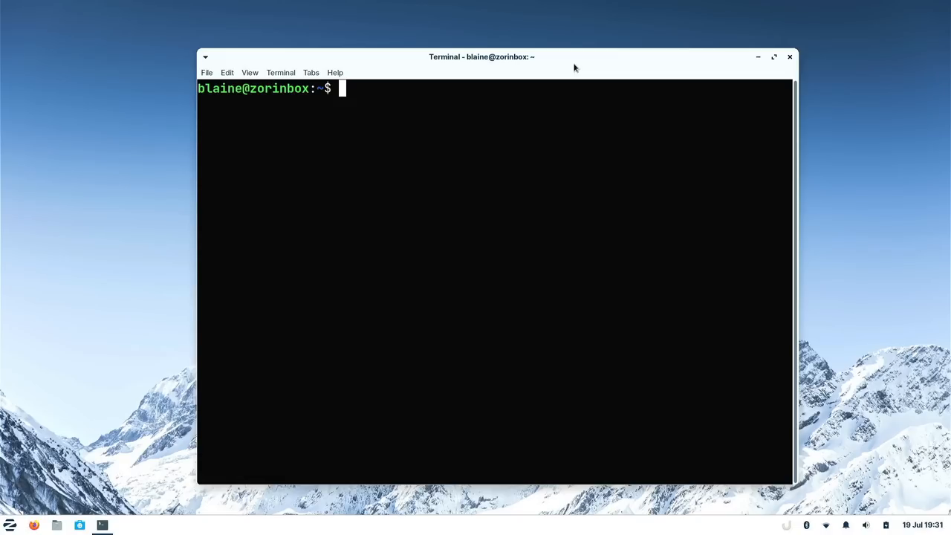
pyautogui.moveTo(764, 68)
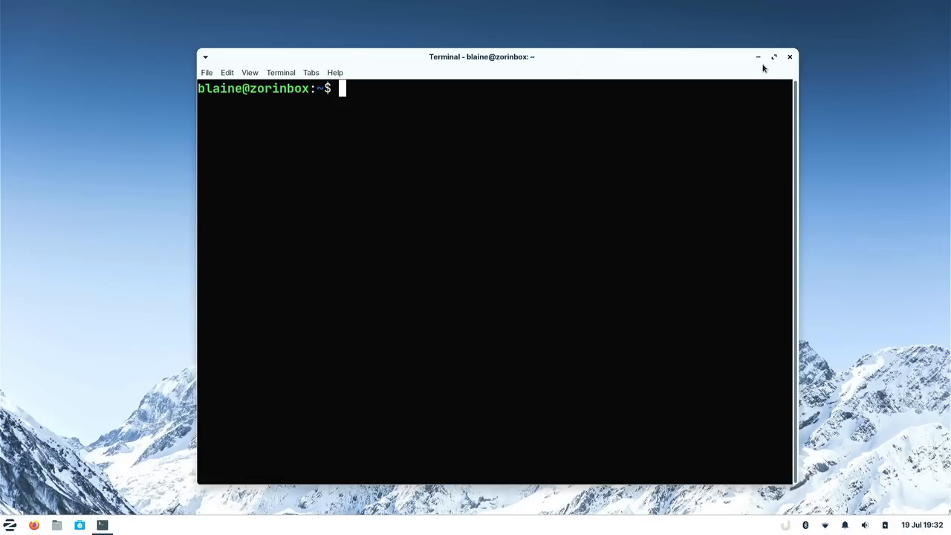
pyautogui.click(758, 56)
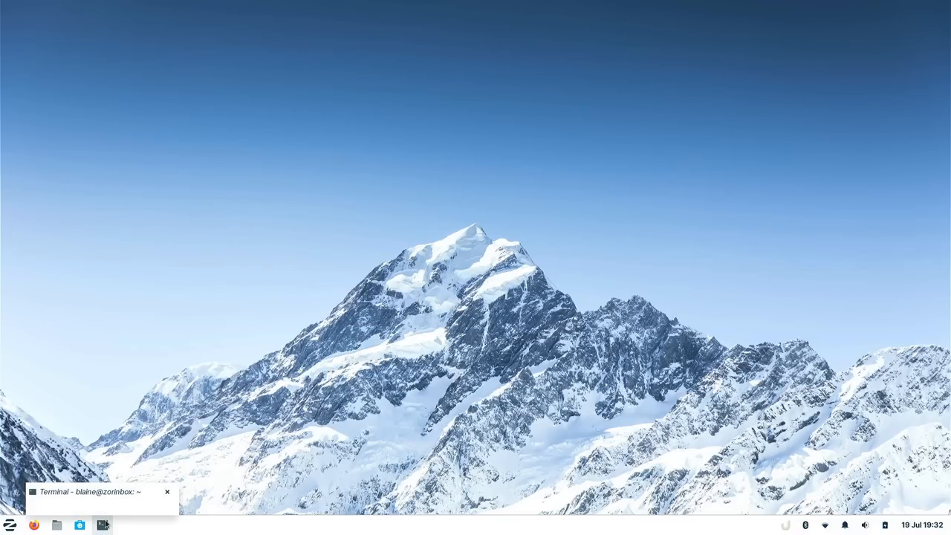
pyautogui.click(103, 526)
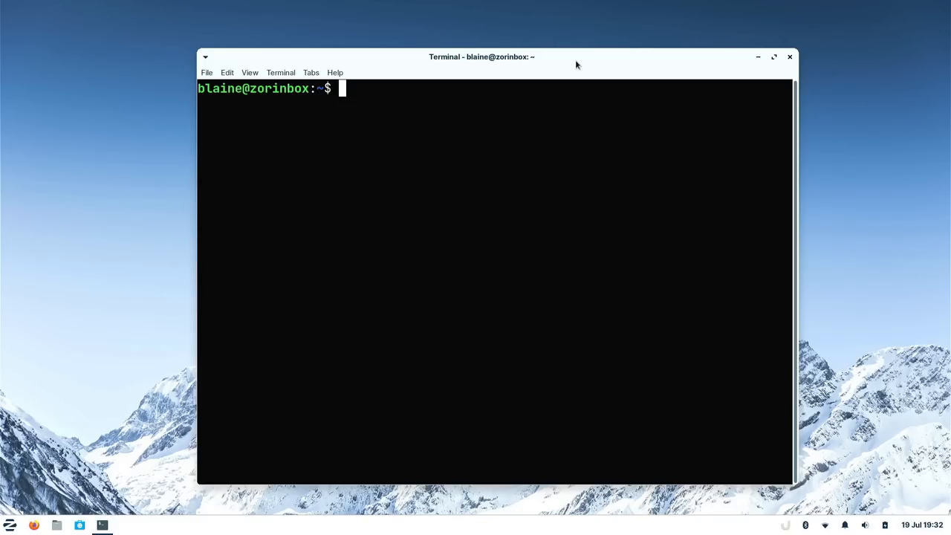
pyautogui.write('neofetch')
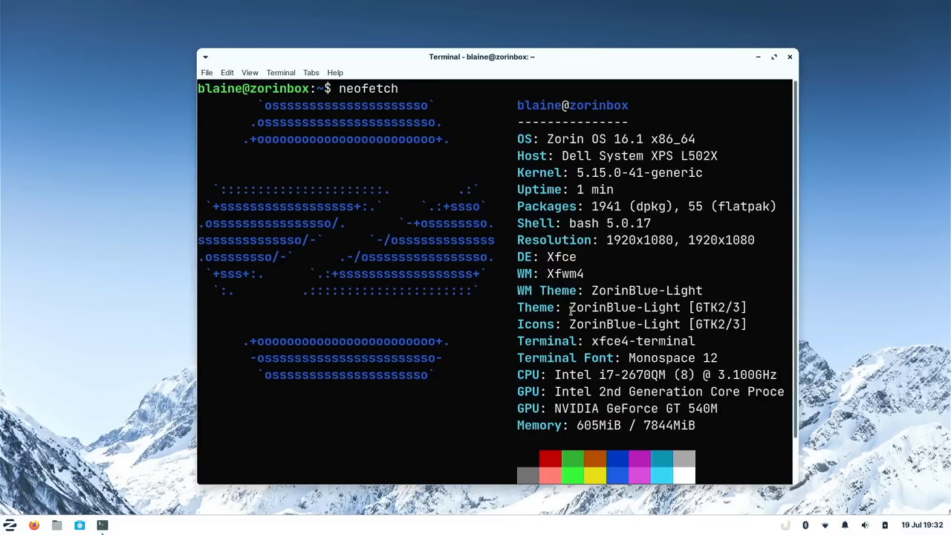
pyautogui.moveTo(584, 319)
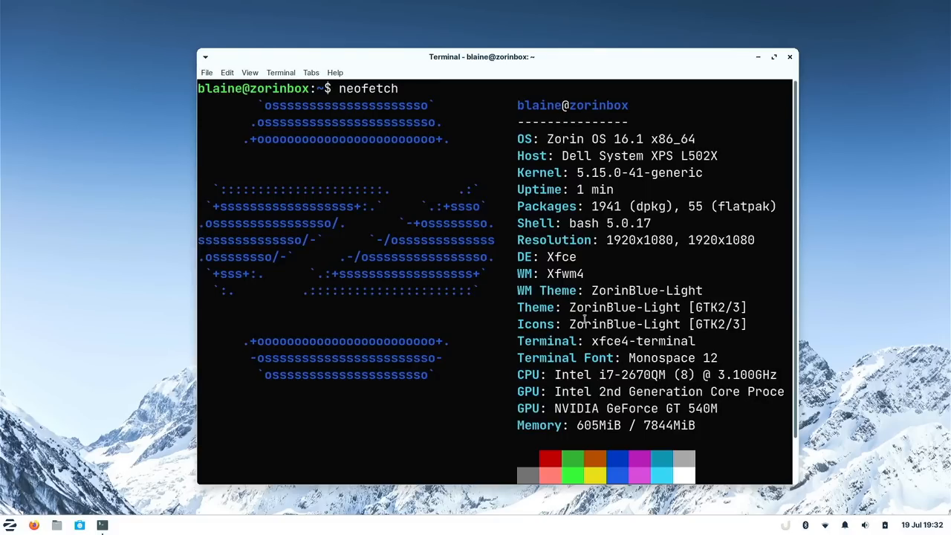
pyautogui.moveTo(648, 304)
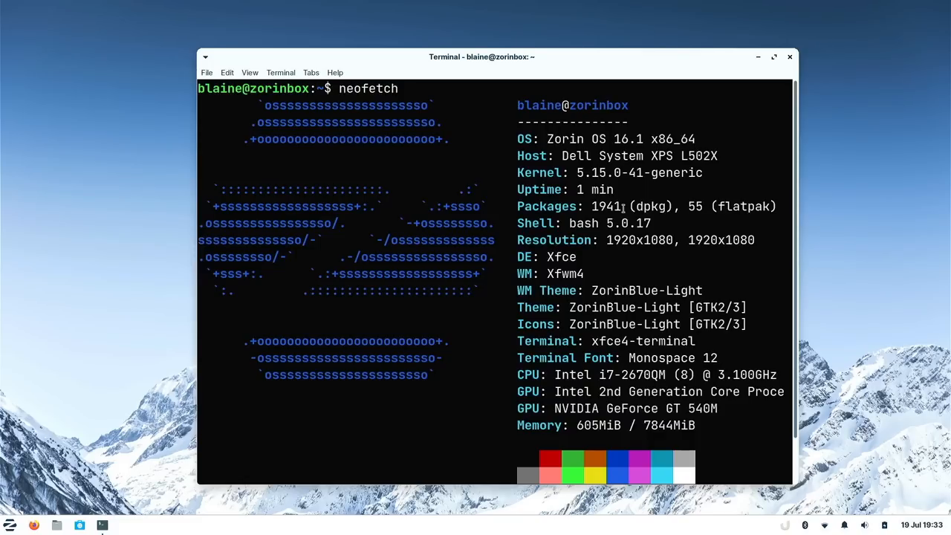
pyautogui.moveTo(499, 220)
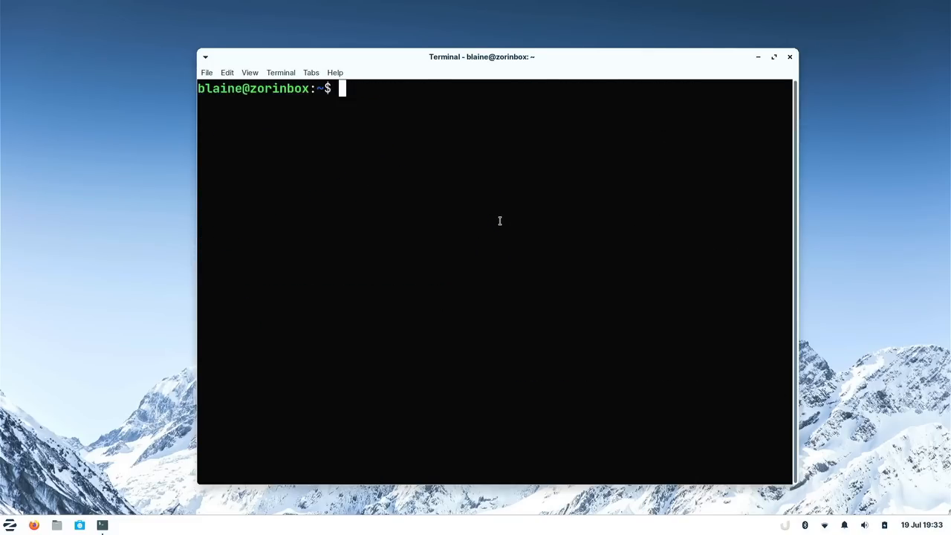
# Step: Run htop in the terminal to show live CPU, memory and process usage
pyautogui.write('htop')
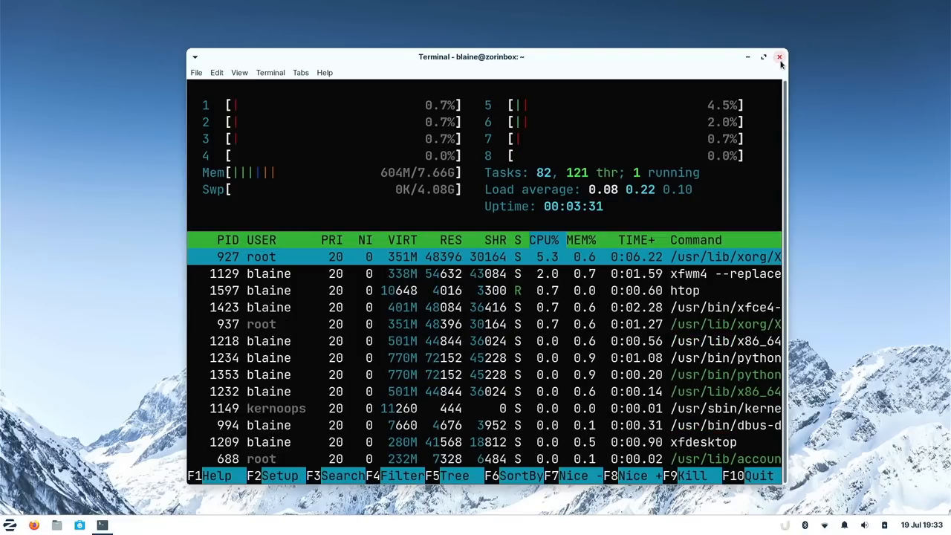
# Step: Close the terminal, open the home folder in Thunar centred on screen, and bring up the applications menu
pyautogui.click(779, 57)
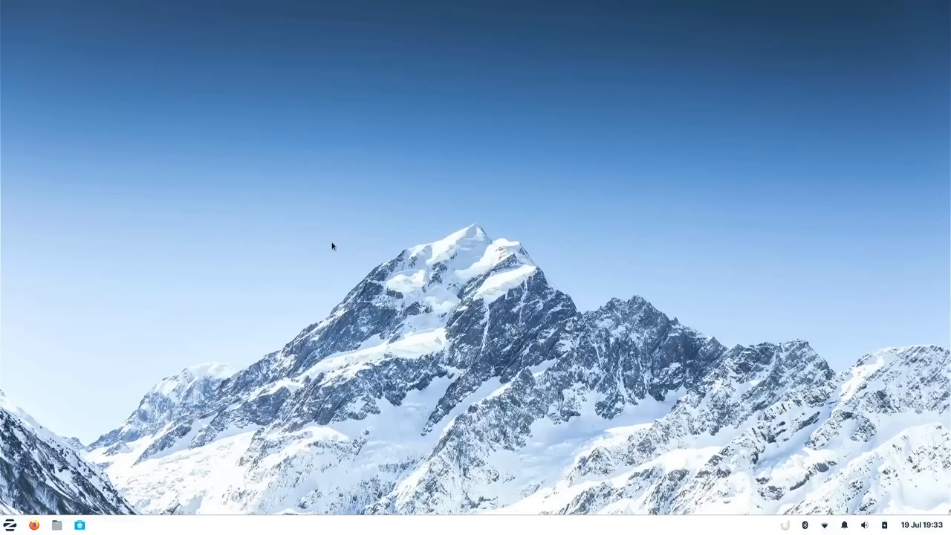
pyautogui.click(10, 526)
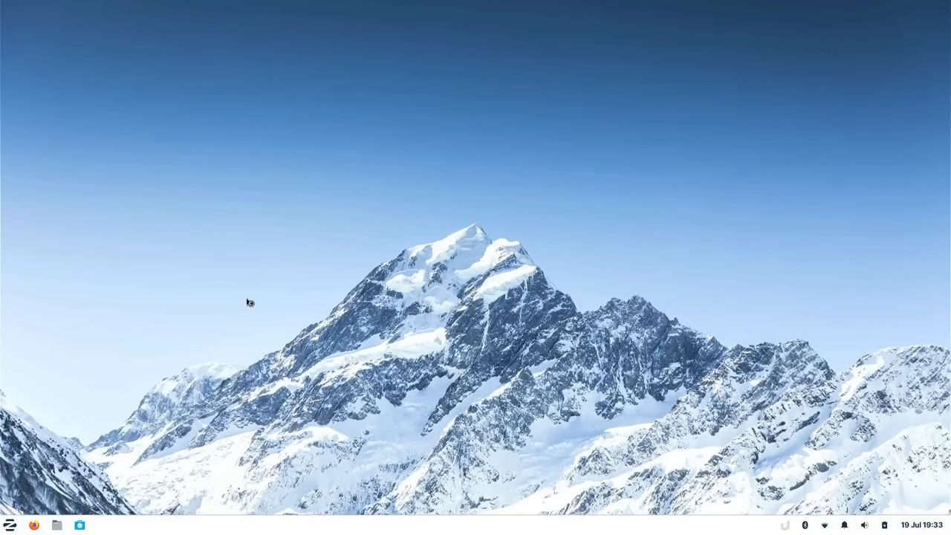
pyautogui.click(56, 526)
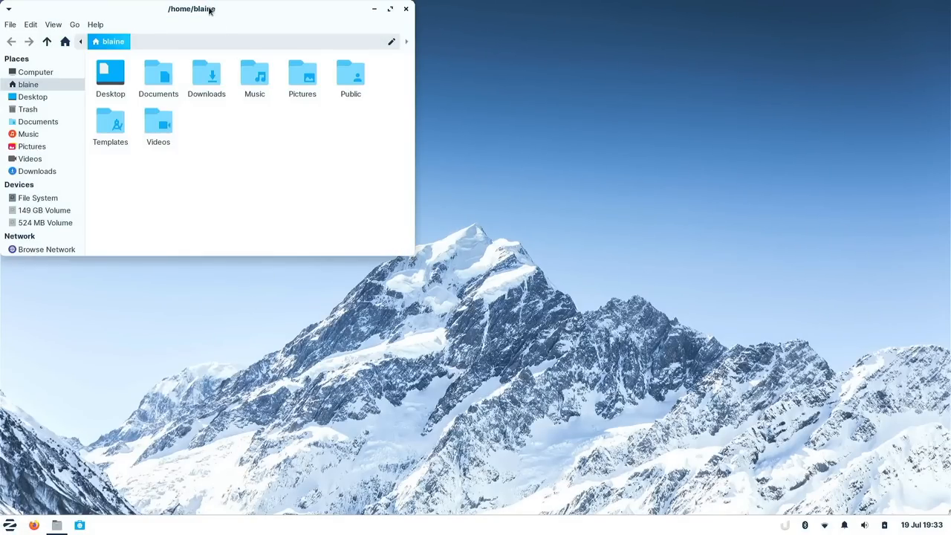
pyautogui.moveTo(192, 9); pyautogui.dragTo(294, 61)
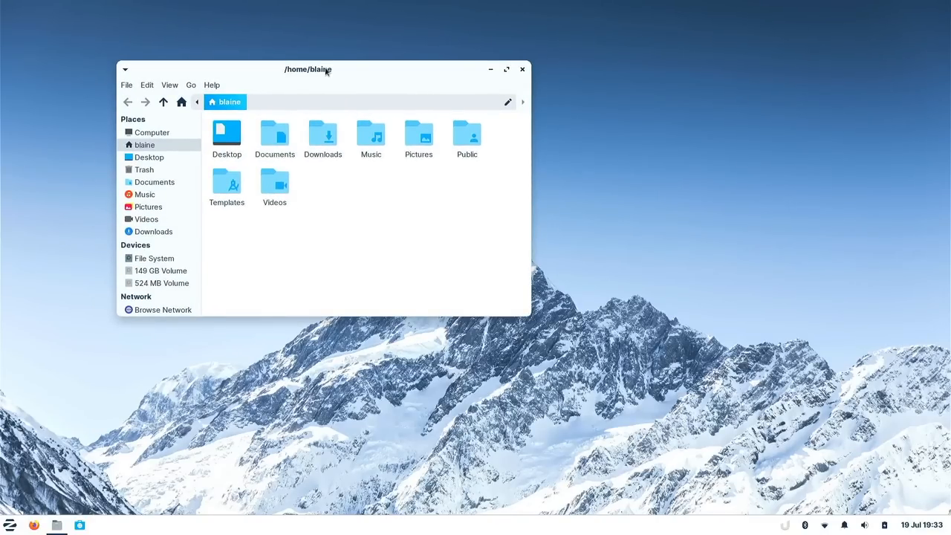
pyautogui.moveTo(307, 70); pyautogui.dragTo(349, 89)
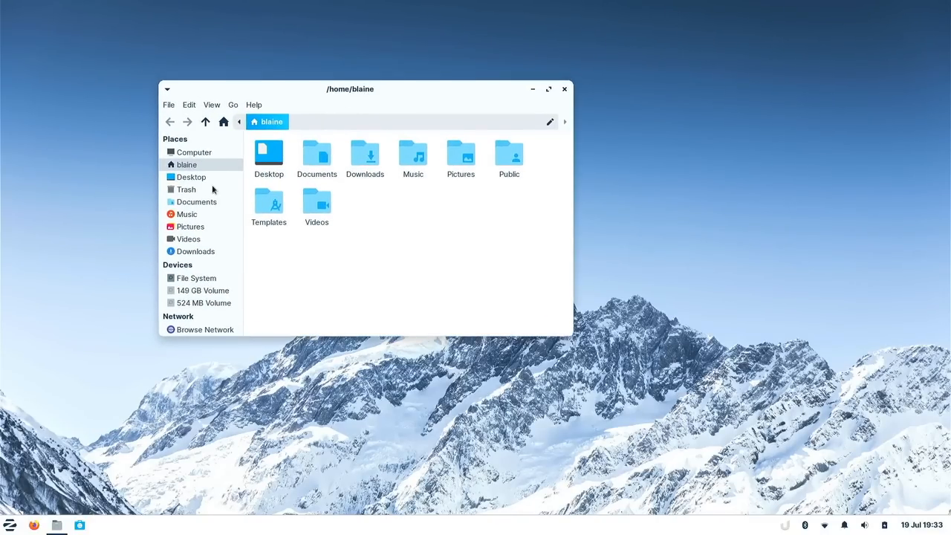
pyautogui.click(9, 526)
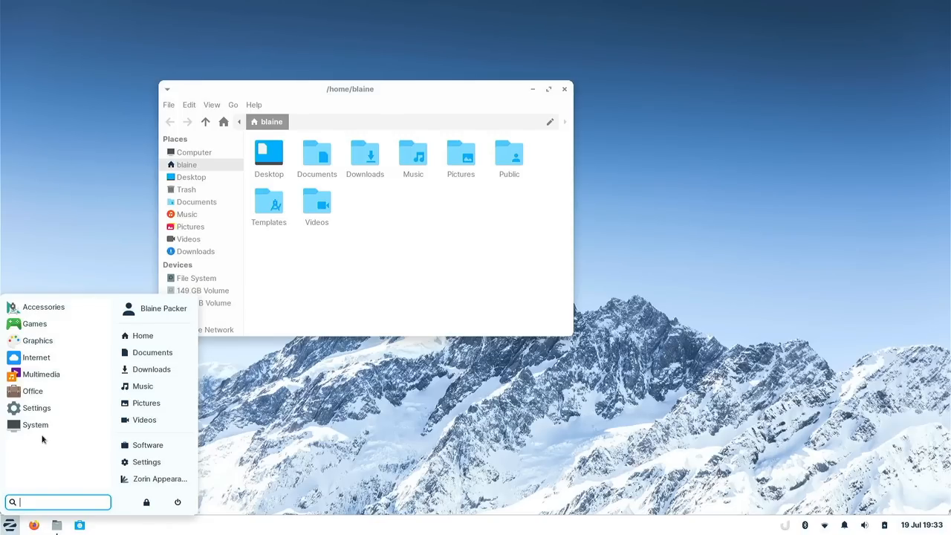
pyautogui.moveTo(154, 419)
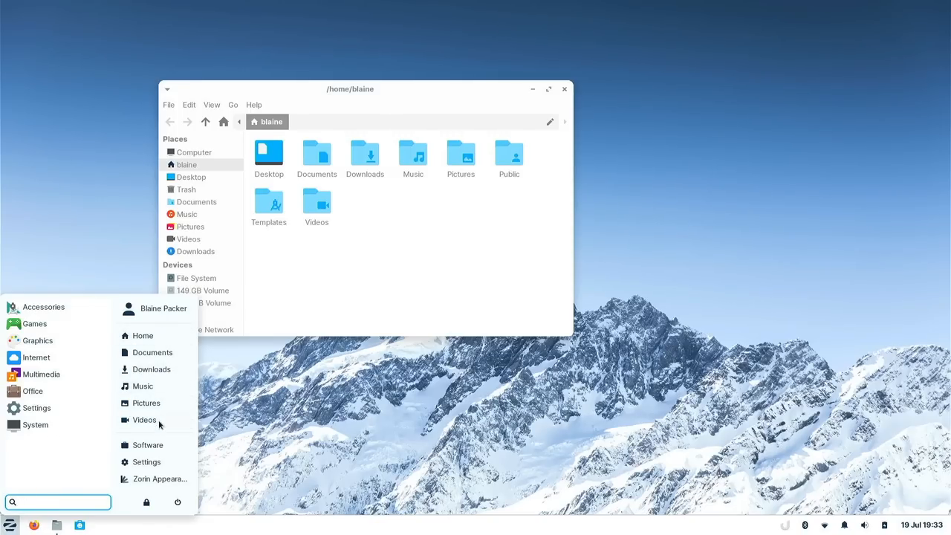
# Step: Launch Zorin Appearance from Settings and switch the desktop to the dark background theme
pyautogui.click(146, 461)
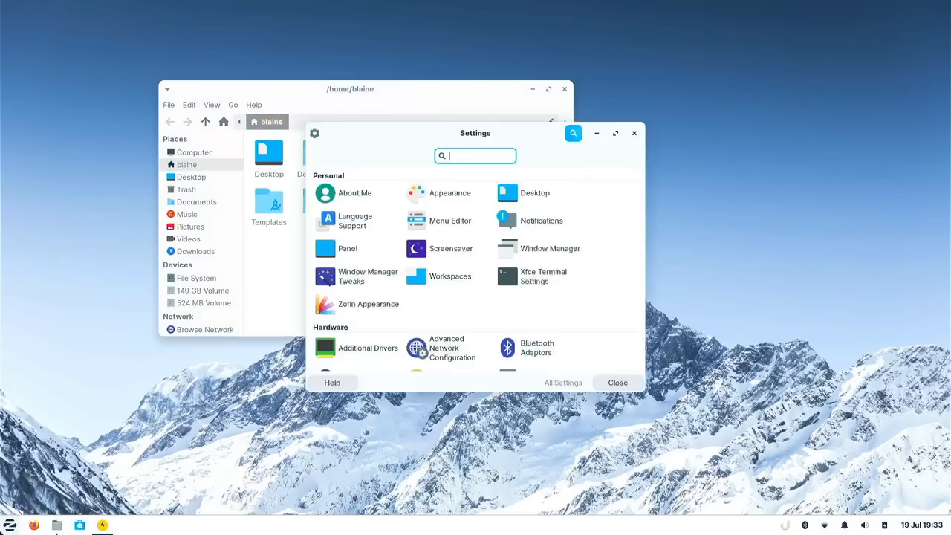
pyautogui.click(324, 303)
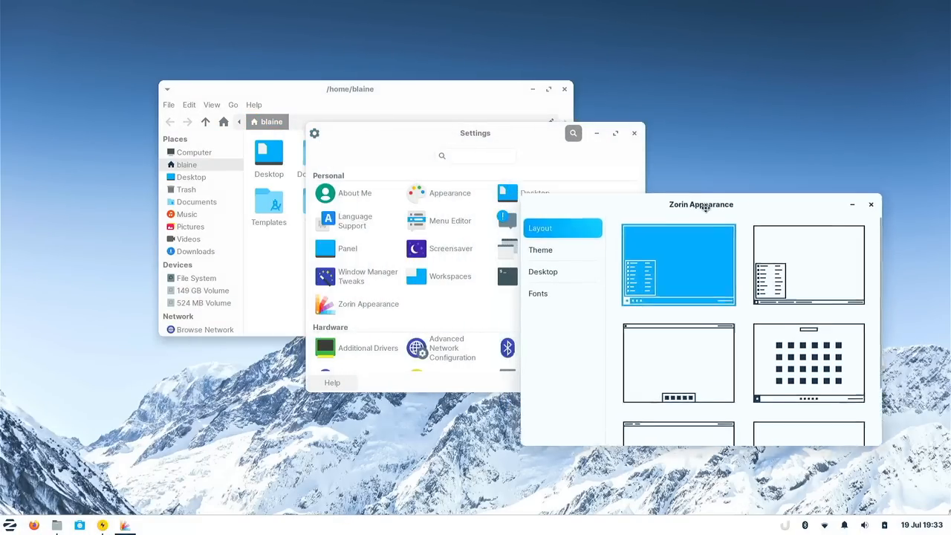
pyautogui.moveTo(701, 205); pyautogui.dragTo(755, 236)
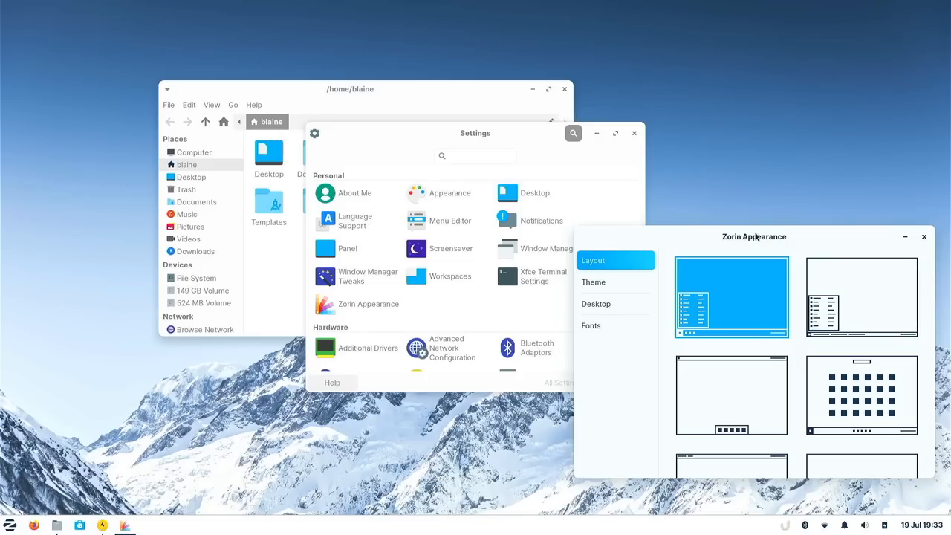
pyautogui.moveTo(553, 160)
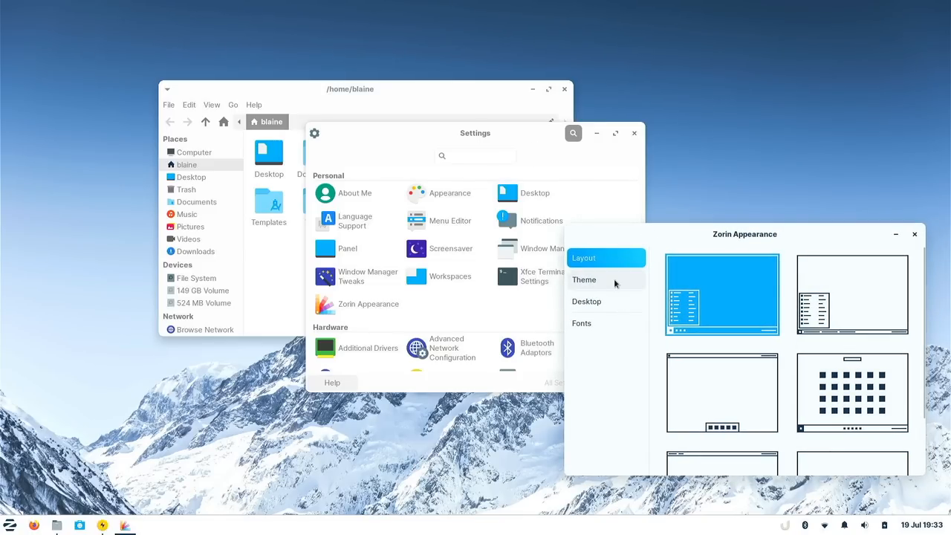
pyautogui.click(584, 280)
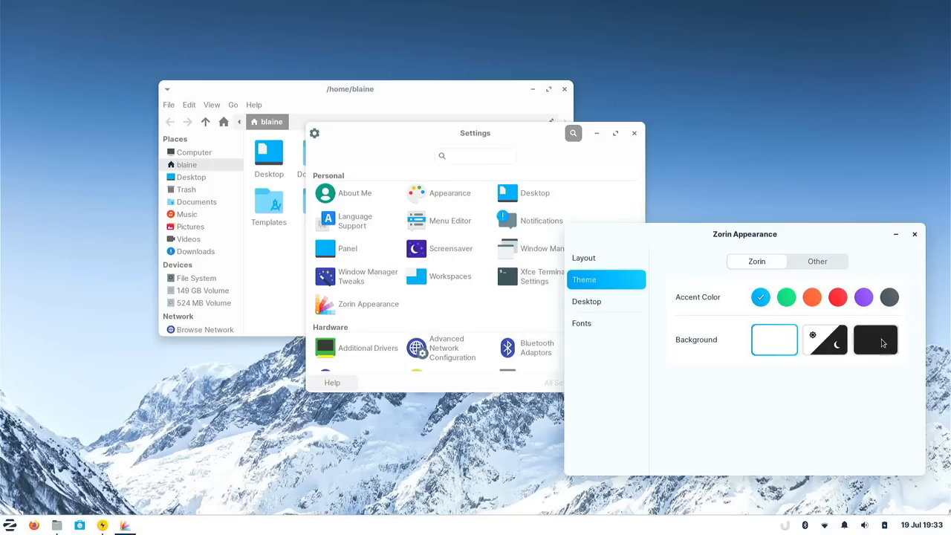
pyautogui.click(875, 339)
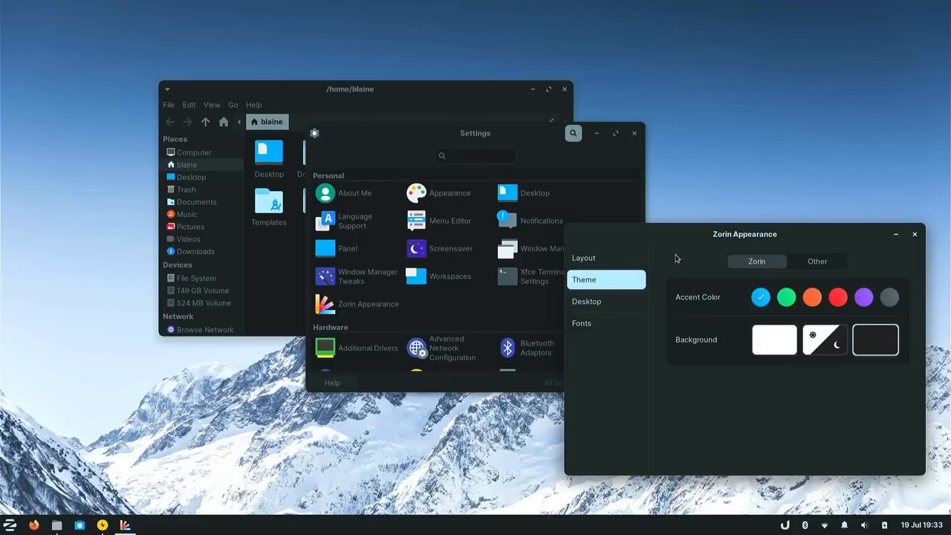
pyautogui.moveTo(734, 275)
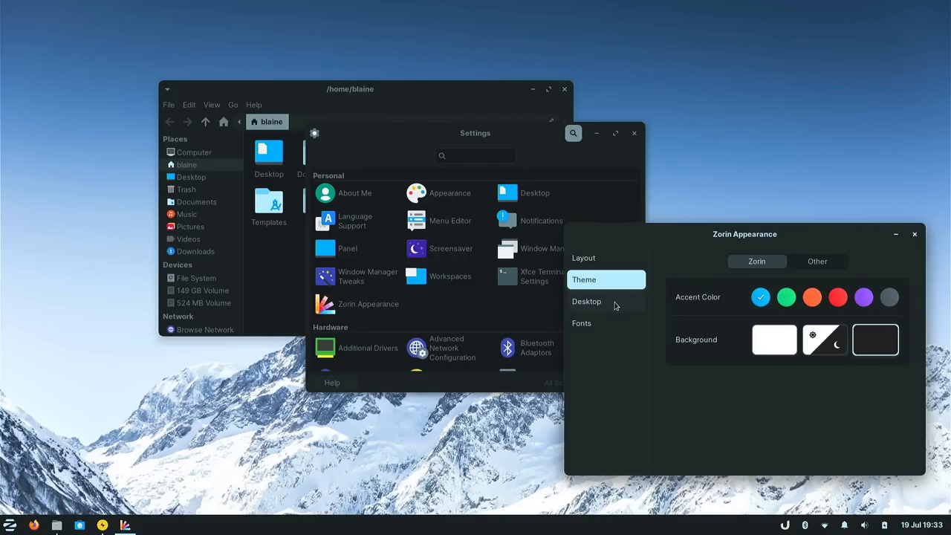
# Step: Browse the Desktop and Fonts settings, then move the Settings window further right
pyautogui.click(585, 300)
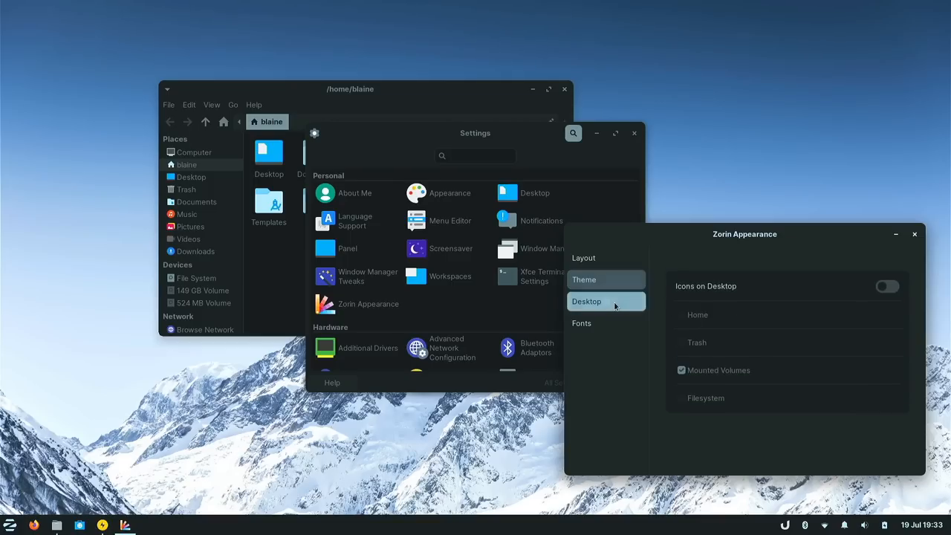
pyautogui.click(606, 322)
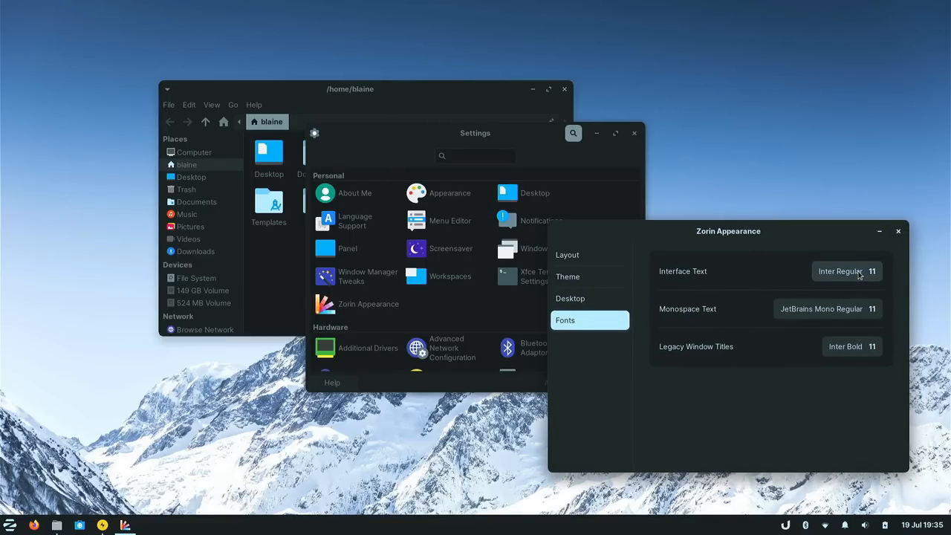
pyautogui.moveTo(814, 332)
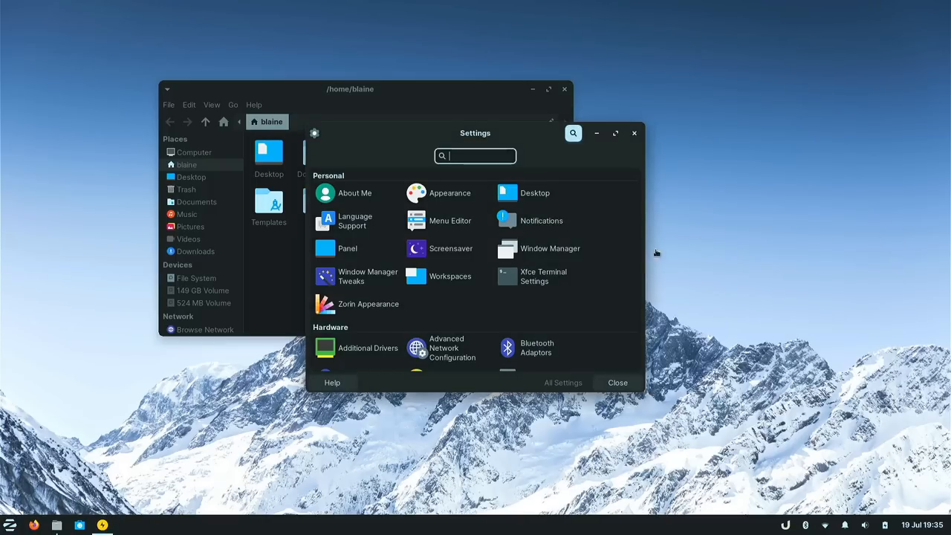
pyautogui.moveTo(476, 134); pyautogui.dragTo(566, 147)
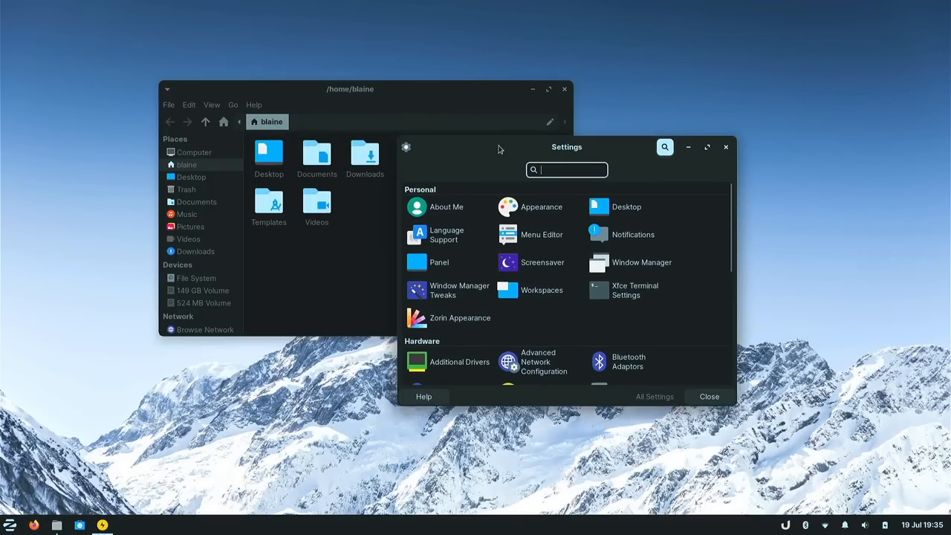
pyautogui.scroll(-3)
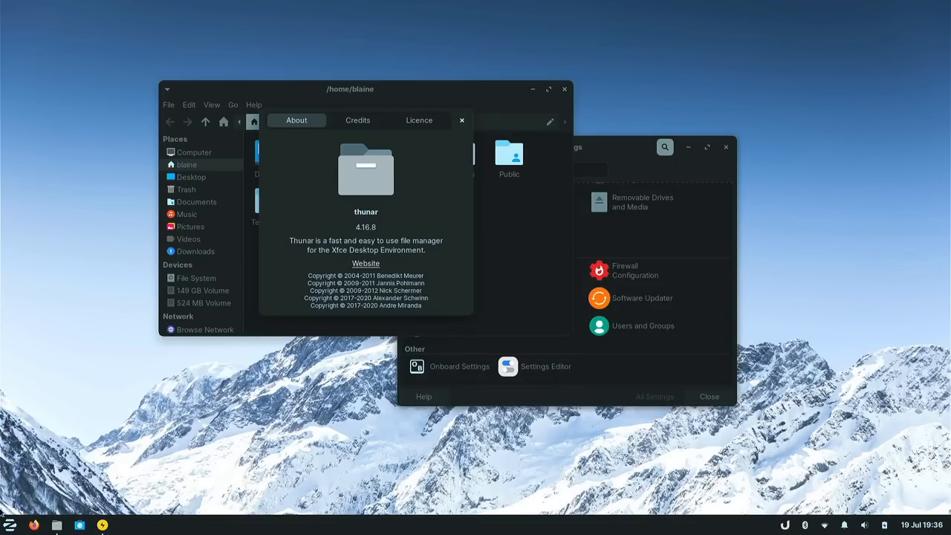
# Step: Dismiss the applications menu and close Thunar's About dialog to show the home folder again
pyautogui.click(9, 526)
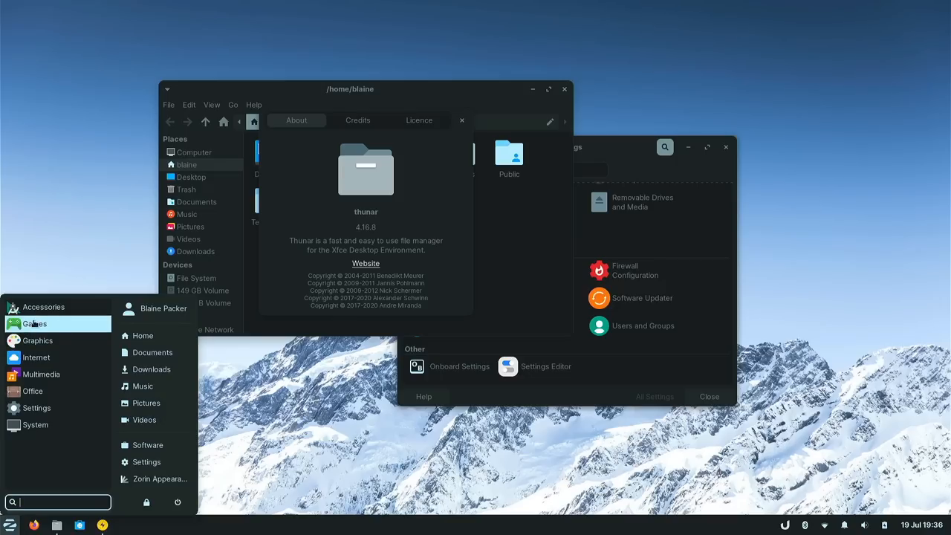
pyautogui.moveTo(33, 391)
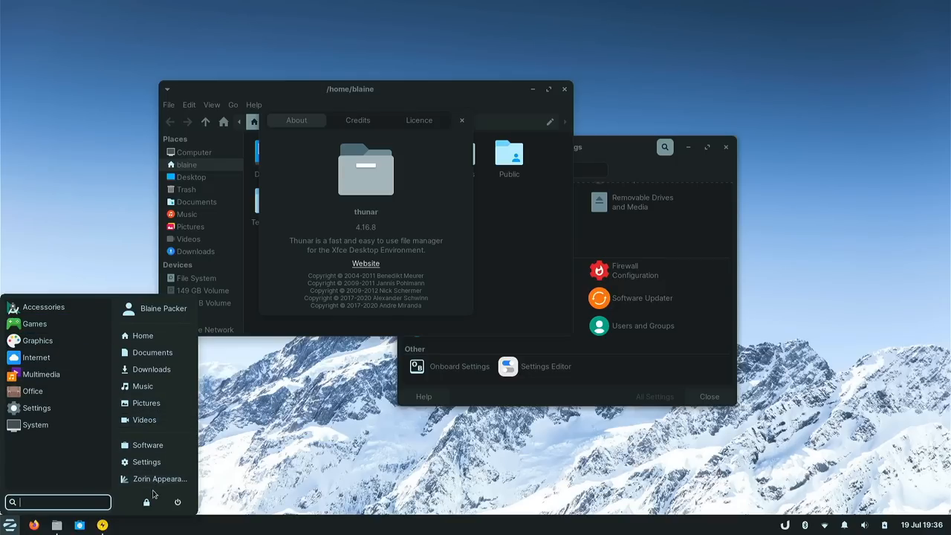
pyautogui.moveTo(145, 444)
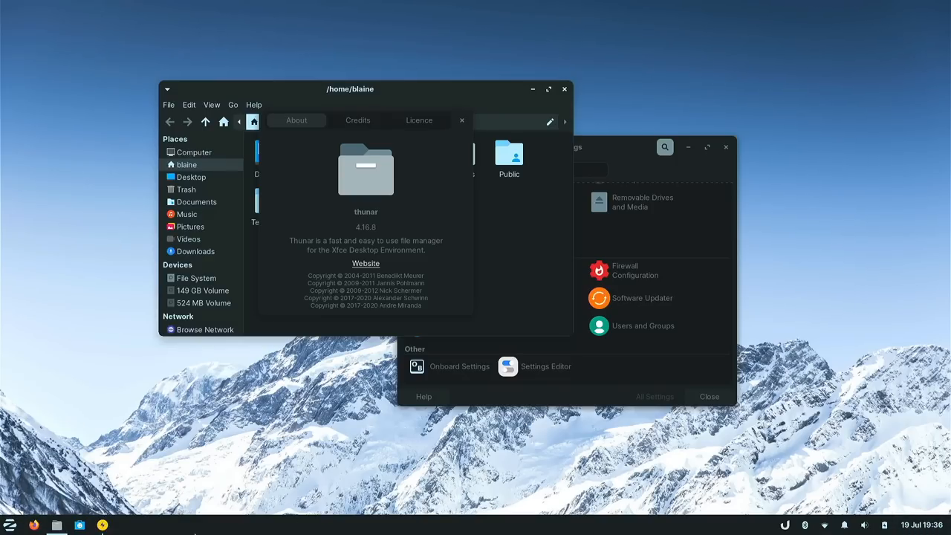
pyautogui.moveTo(401, 199)
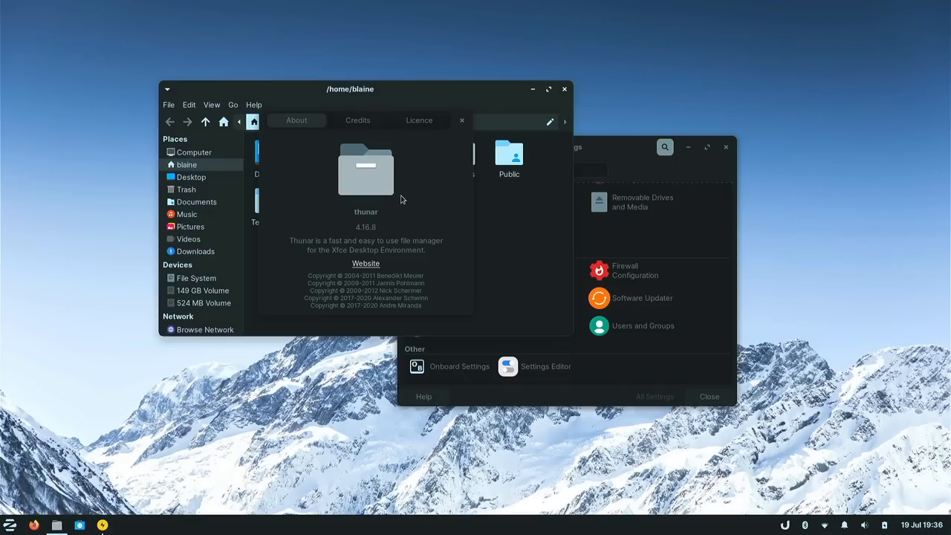
pyautogui.click(461, 120)
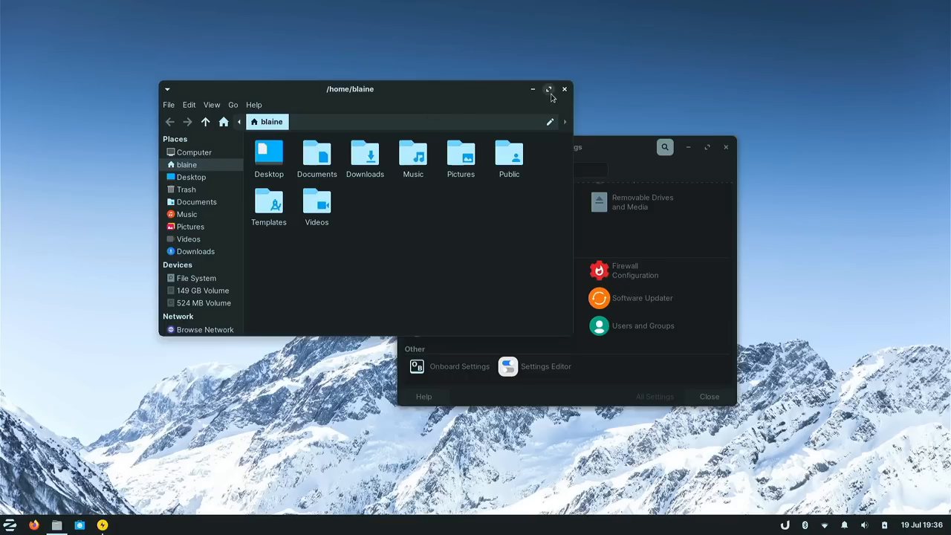
# Step: Close Thunar, launch Zorin Appearance, preview the labelled-window-buttons layout, then restore the original layout
pyautogui.click(564, 89)
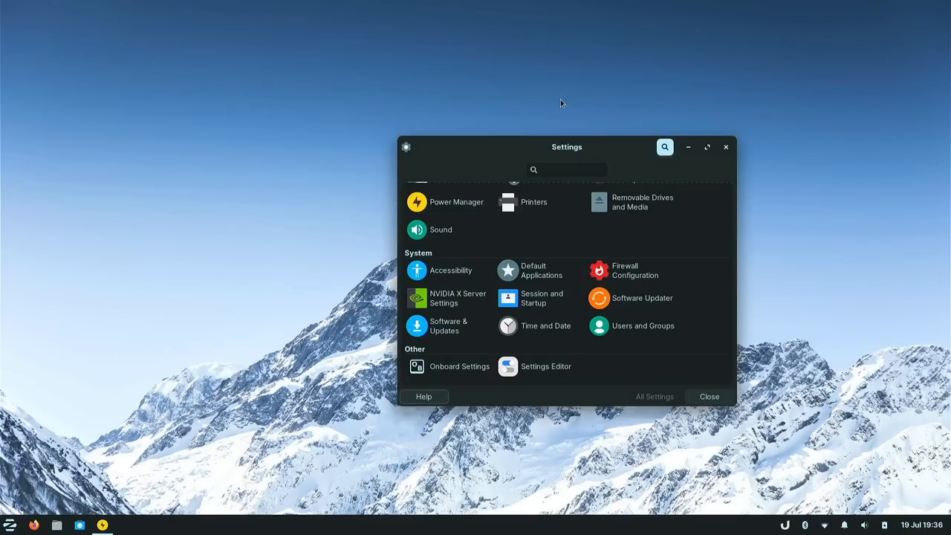
pyautogui.click(11, 526)
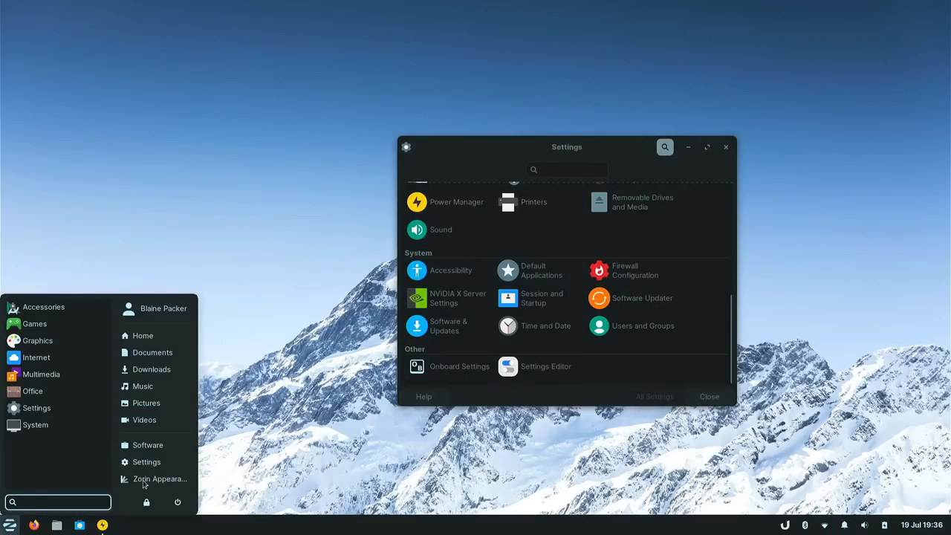
pyautogui.click(160, 478)
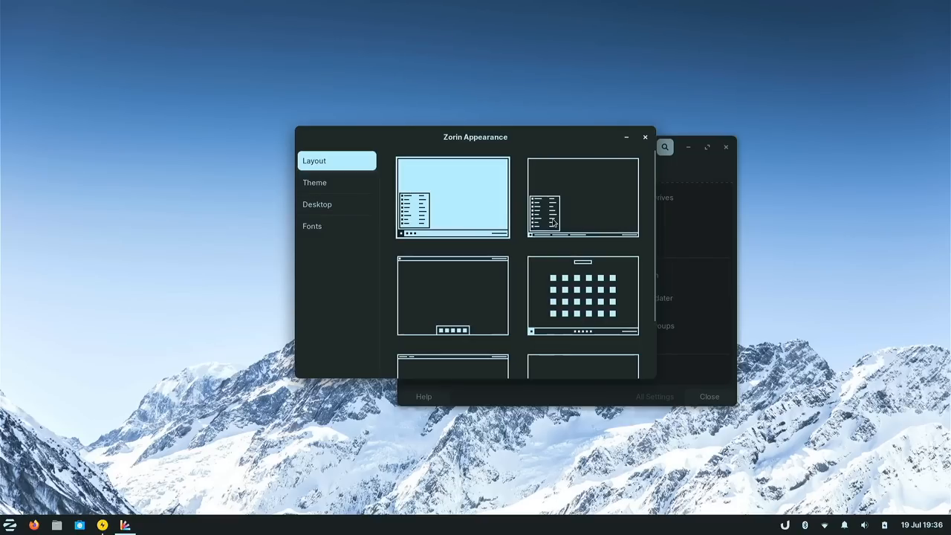
pyautogui.moveTo(499, 211)
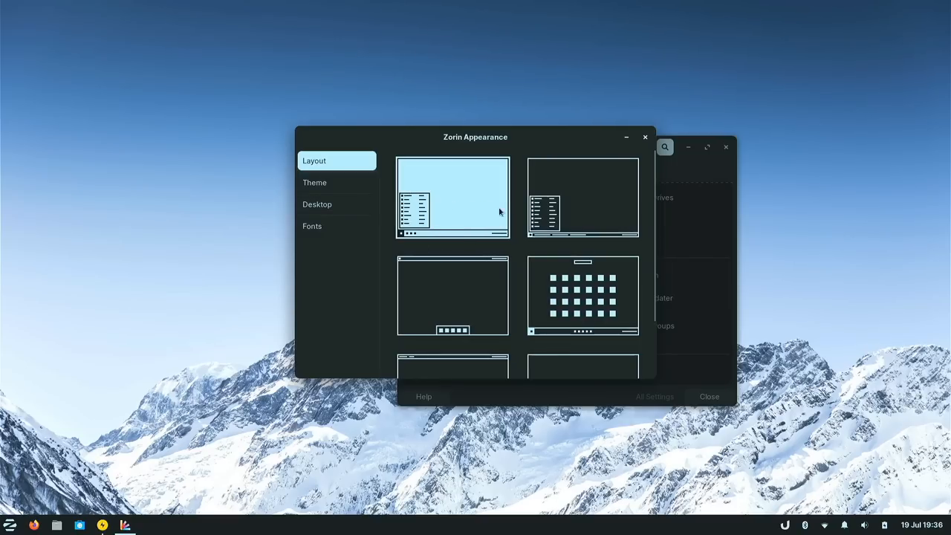
pyautogui.click(583, 196)
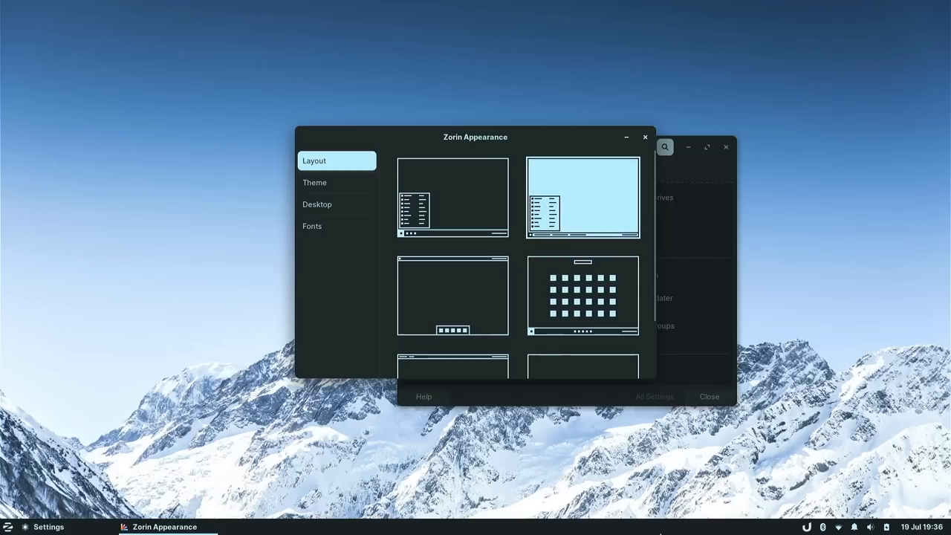
pyautogui.click(452, 196)
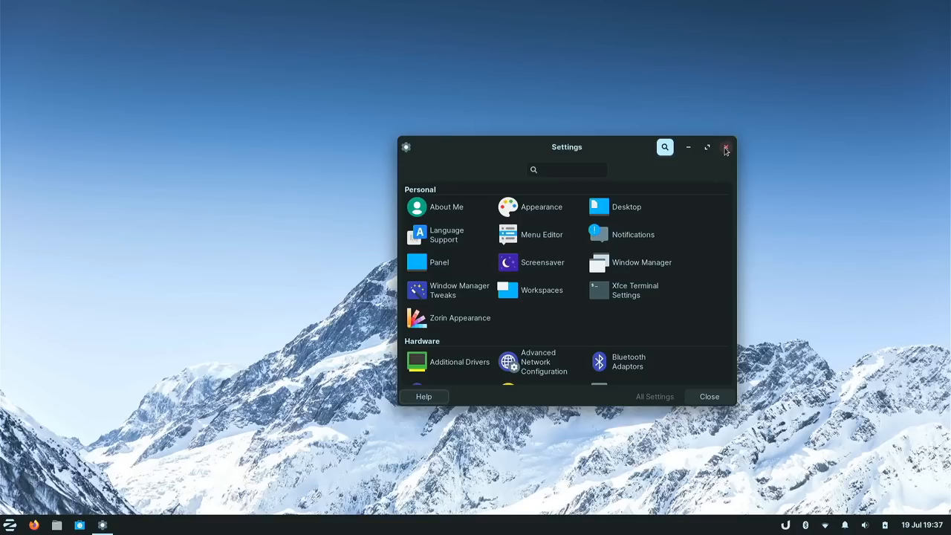
# Step: Close the Settings window, leaving the empty desktop
pyautogui.click(725, 147)
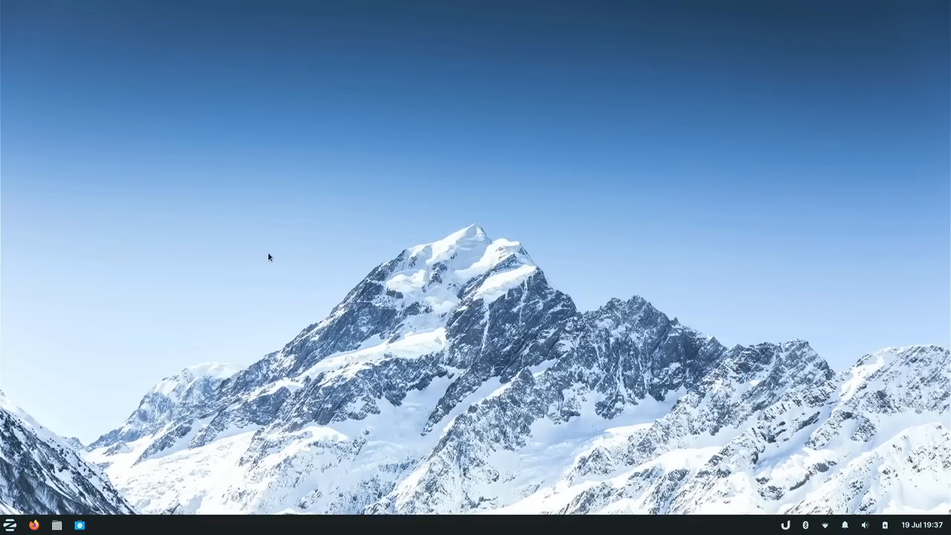
pyautogui.moveTo(170, 399)
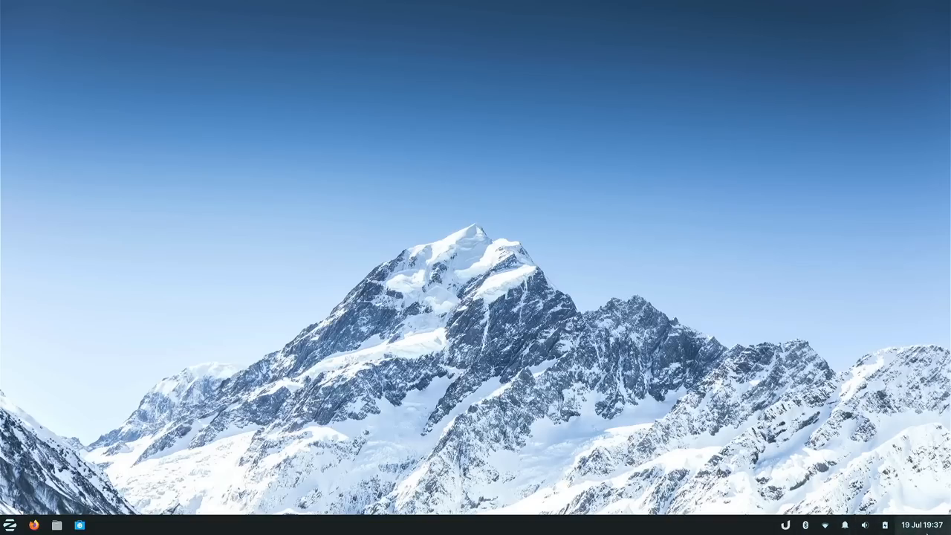
pyautogui.moveTo(139, 377)
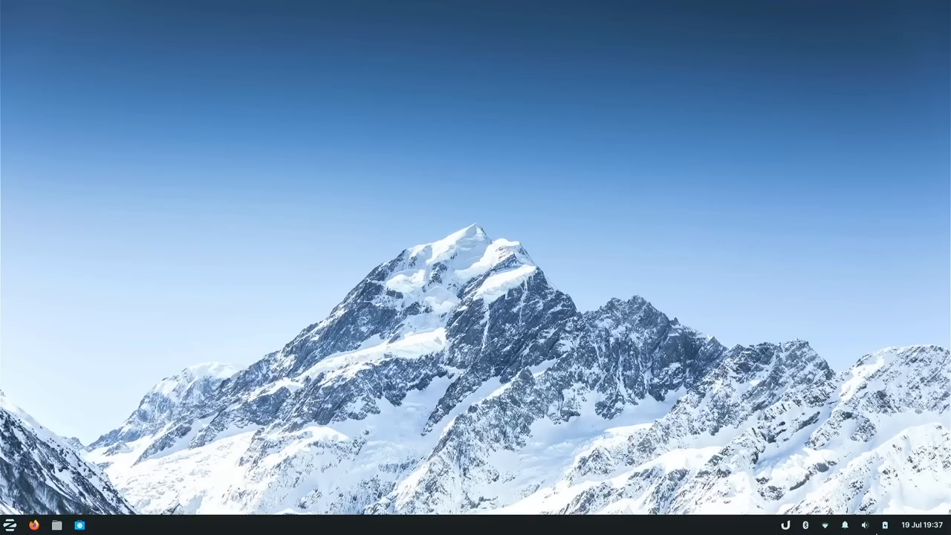
# Step: Browse the app menu's Games, Multimedia and Office categories, returning to the category list each time
pyautogui.click(7, 524)
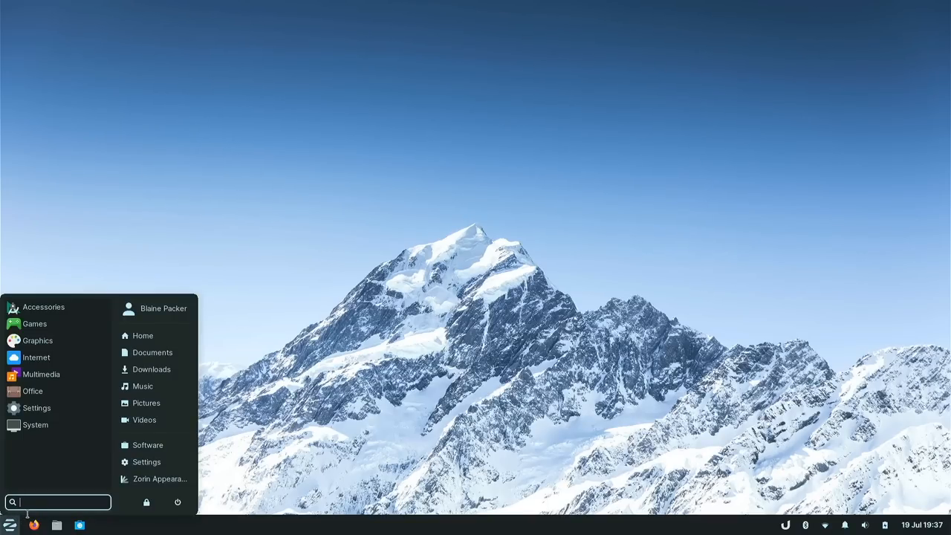
pyautogui.moveTo(59, 471)
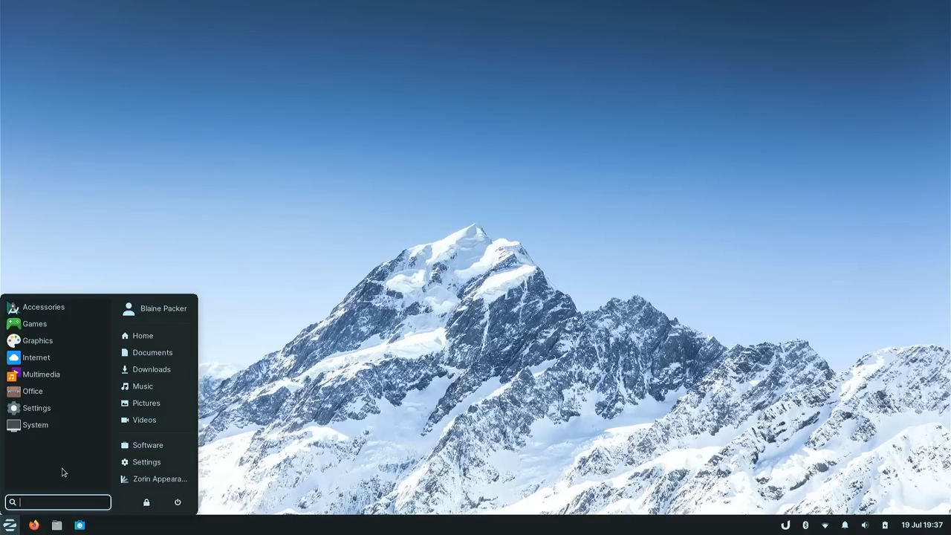
pyautogui.moveTo(80, 471)
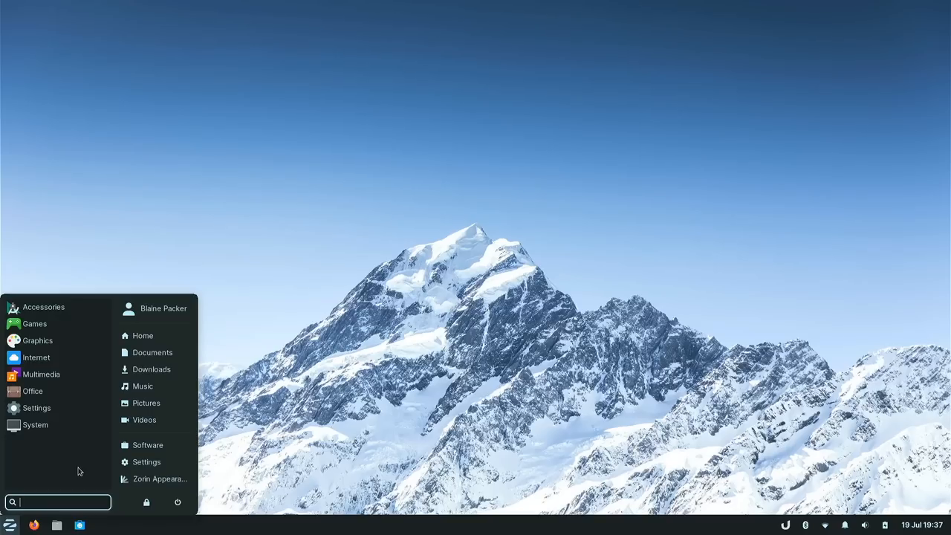
pyautogui.moveTo(143, 336)
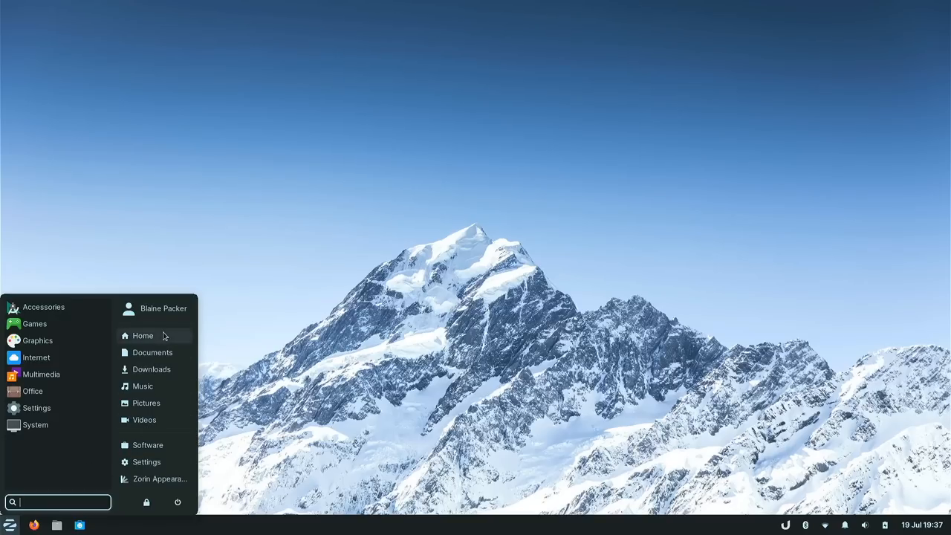
pyautogui.moveTo(158, 369)
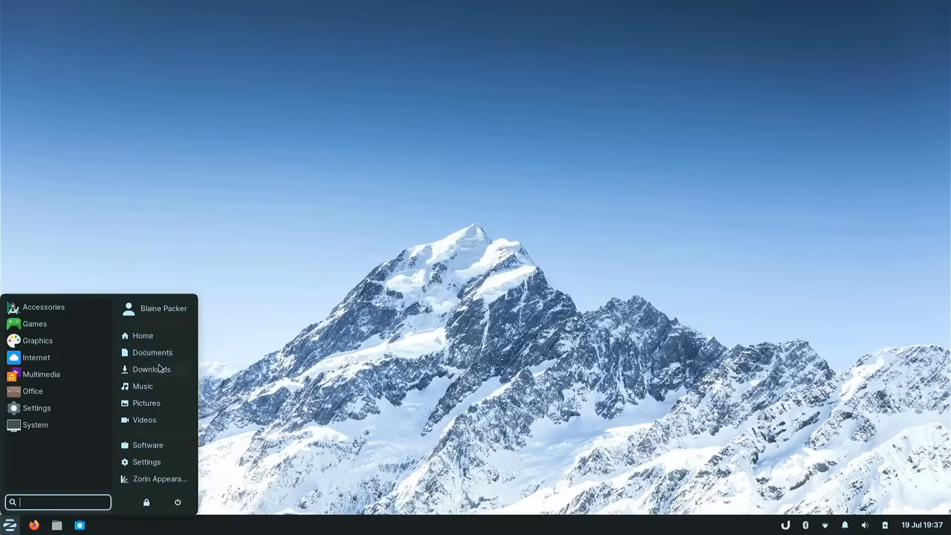
pyautogui.moveTo(43, 306)
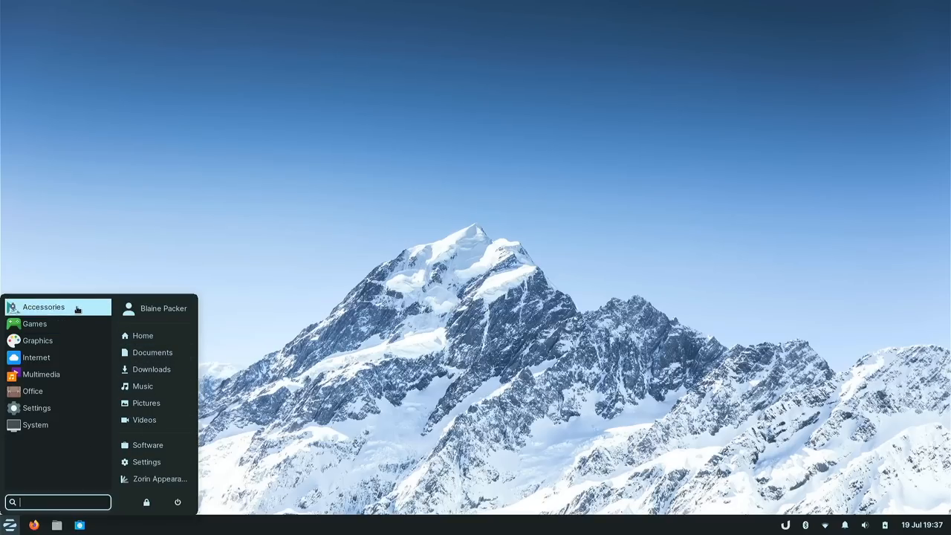
pyautogui.click(44, 306)
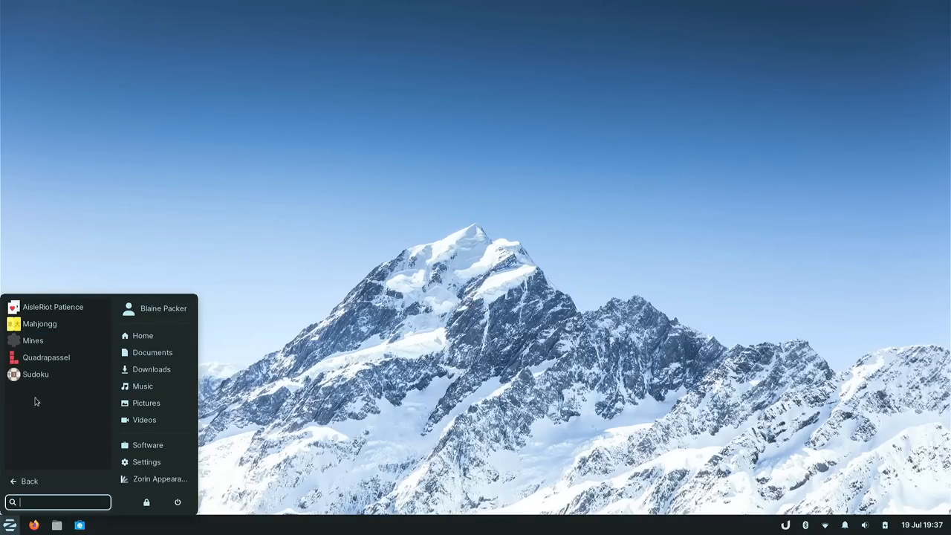
pyautogui.scroll(-3)
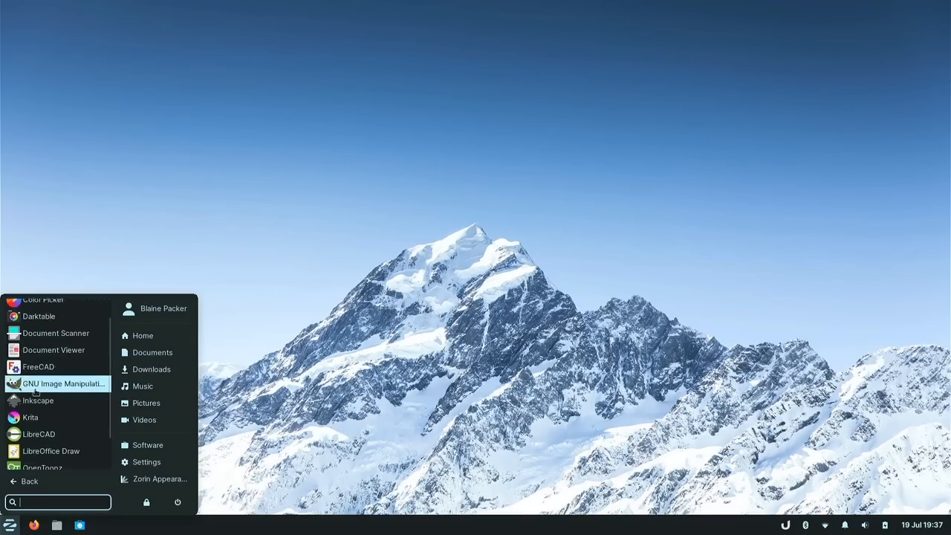
pyautogui.click(30, 481)
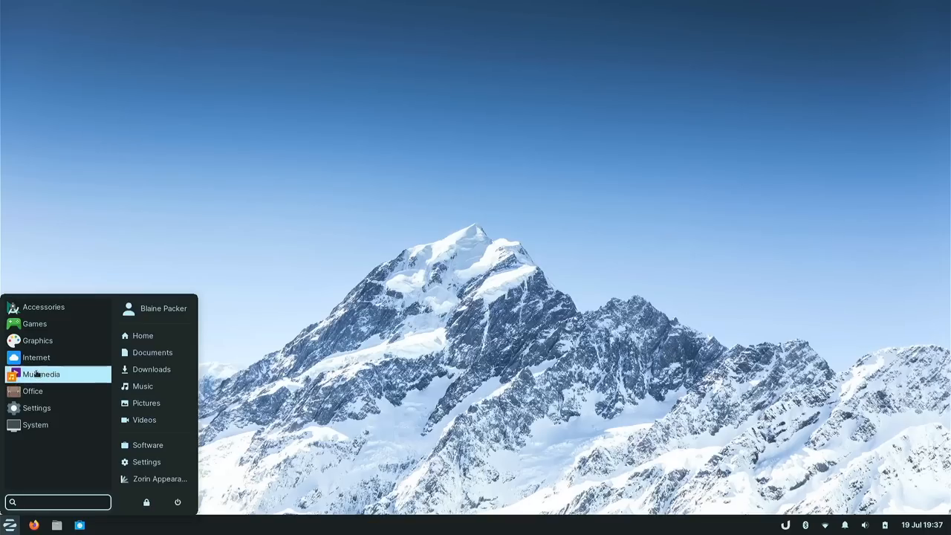
pyautogui.click(42, 374)
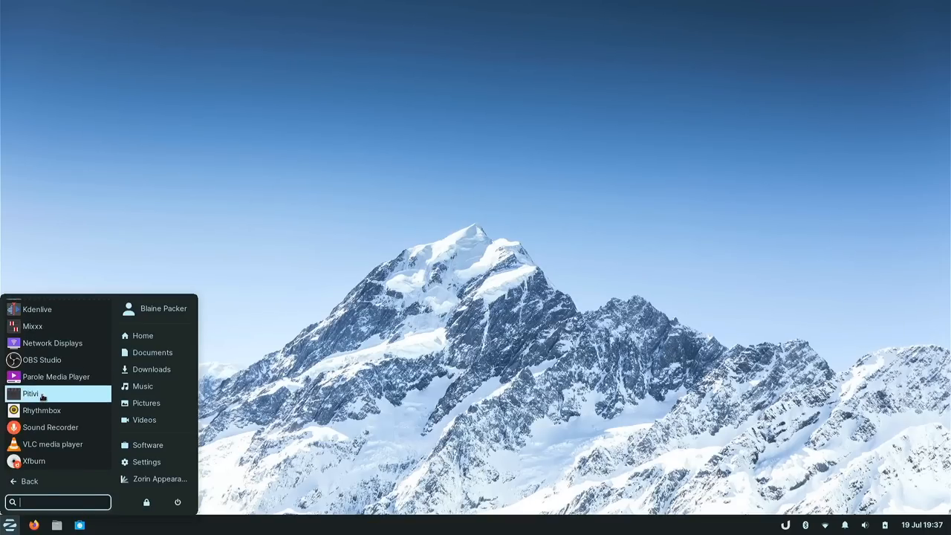
pyautogui.click(30, 481)
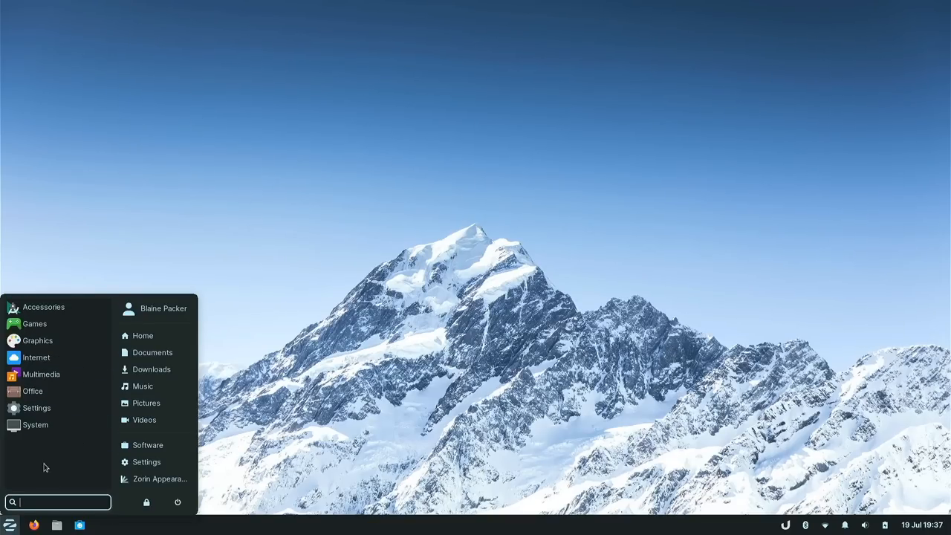
pyautogui.click(31, 391)
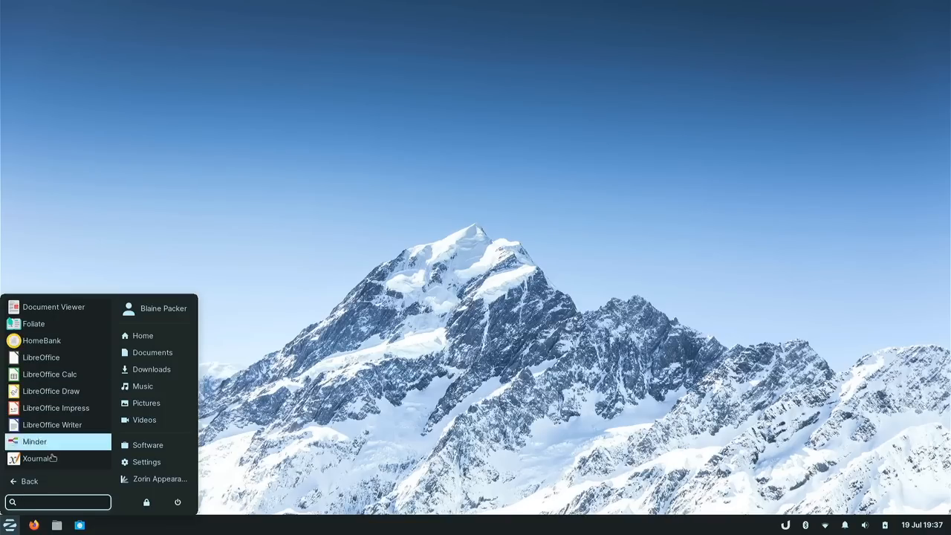
pyautogui.click(28, 481)
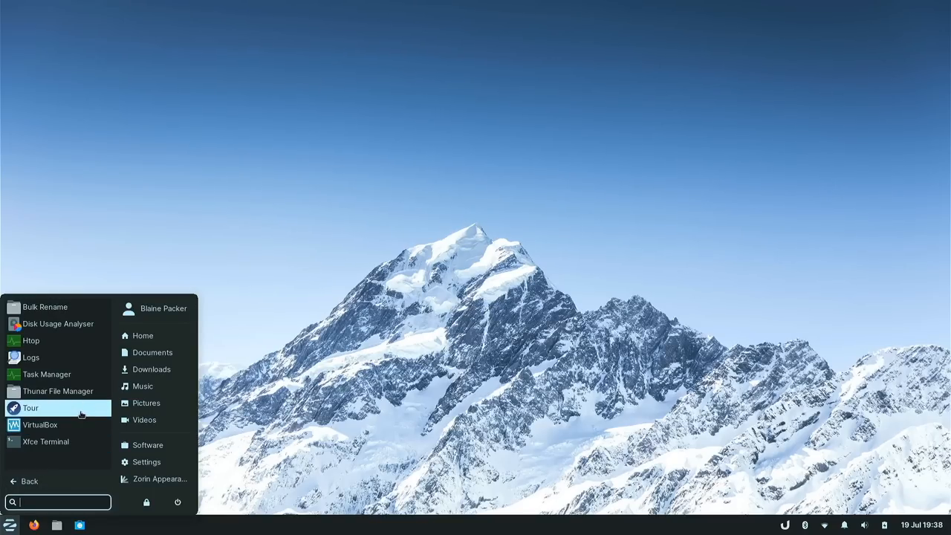
pyautogui.moveTo(145, 402)
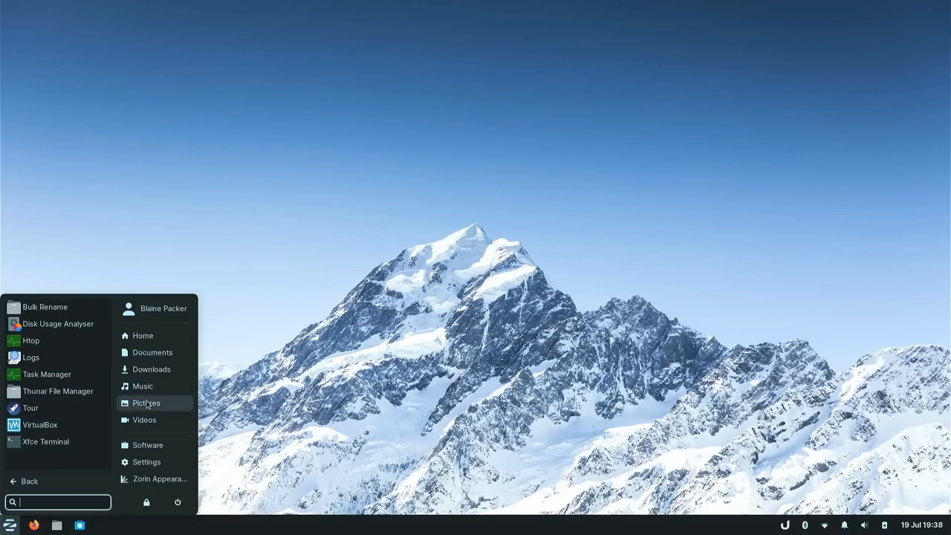
# Step: Show the Downloads folder in Thunar, move its window aside, and close the browser window
pyautogui.click(151, 368)
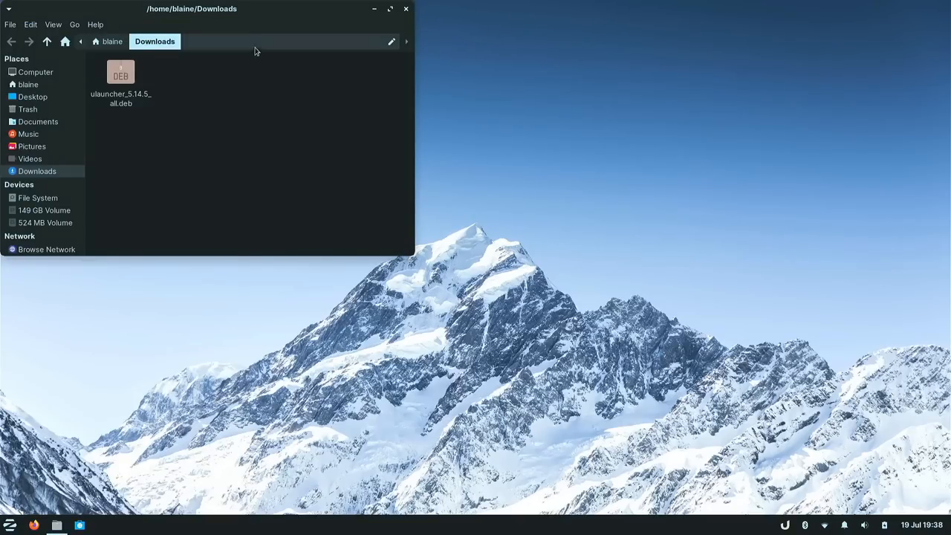
pyautogui.moveTo(190, 9); pyautogui.dragTo(511, 143)
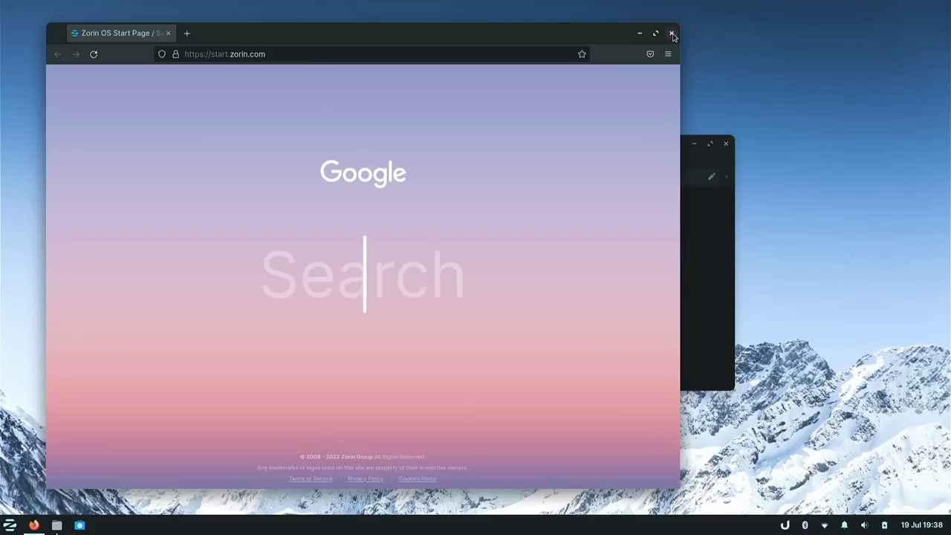
pyautogui.moveTo(672, 34)
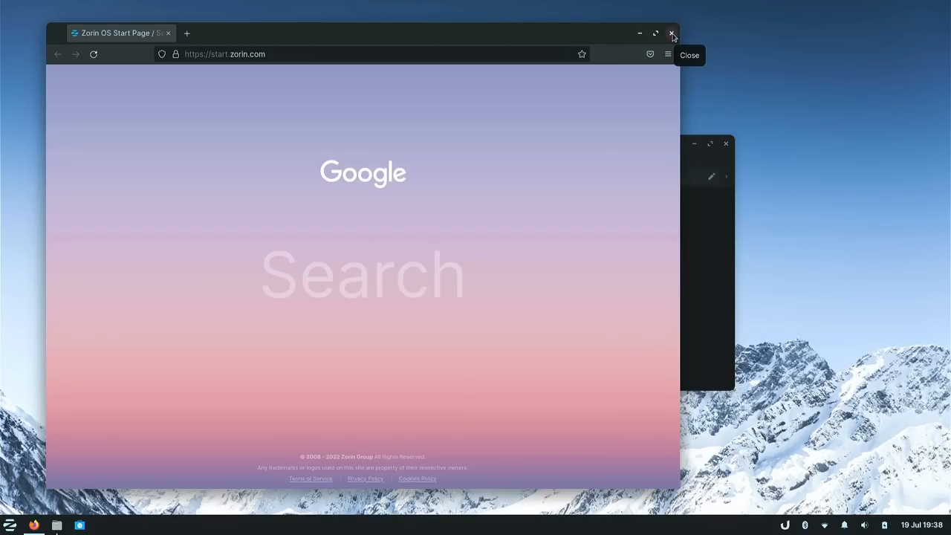
pyautogui.click(672, 32)
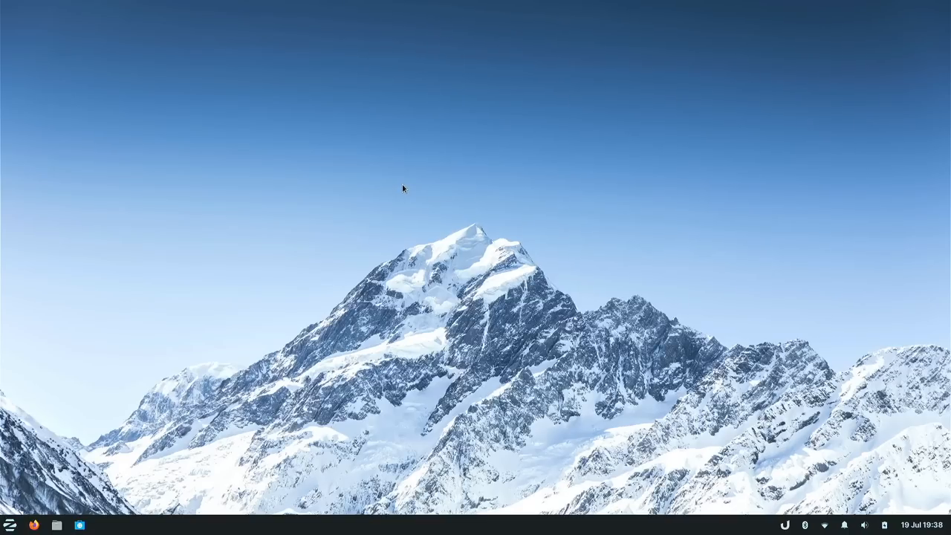
pyautogui.moveTo(321, 232)
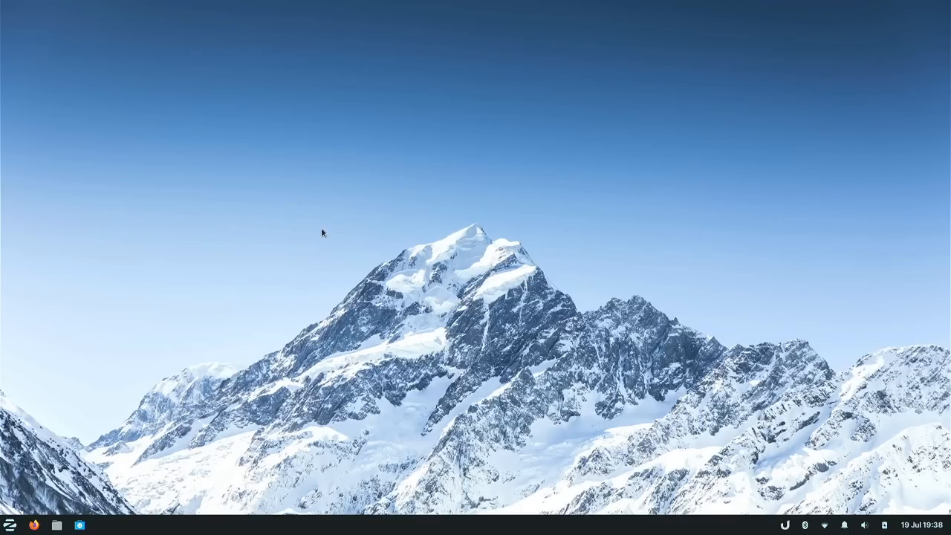
pyautogui.moveTo(110, 354)
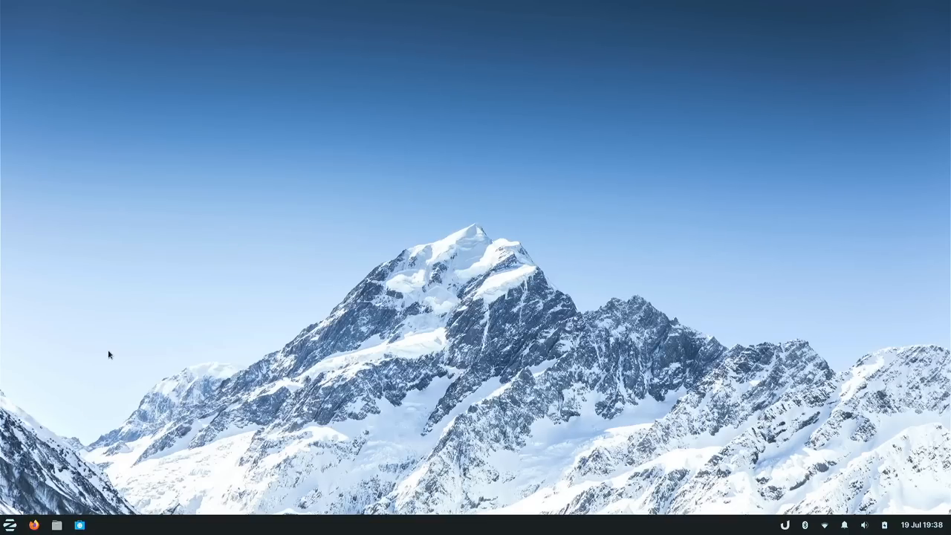
# Step: Launch Software by searching 'sof' in the app menu, view its extra options, then dismiss them
pyautogui.click(10, 526)
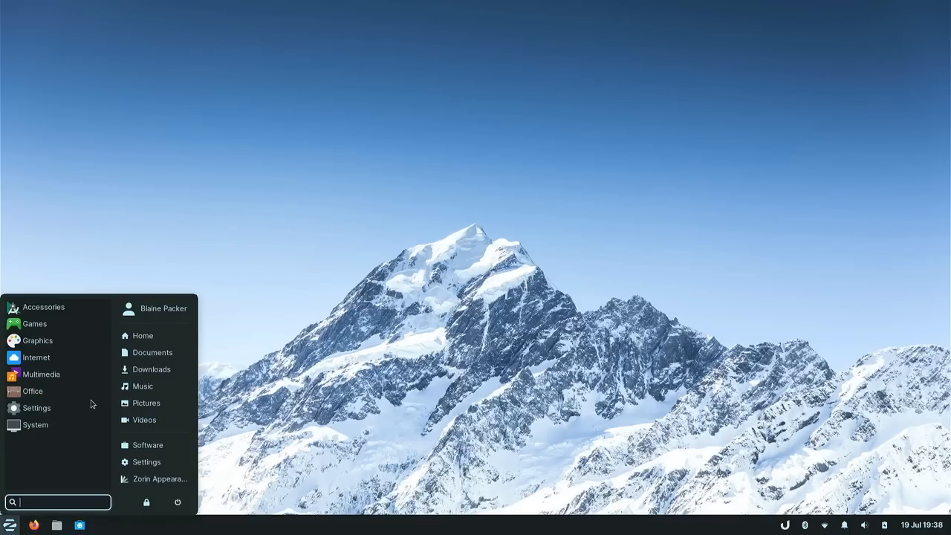
pyautogui.write('sof')
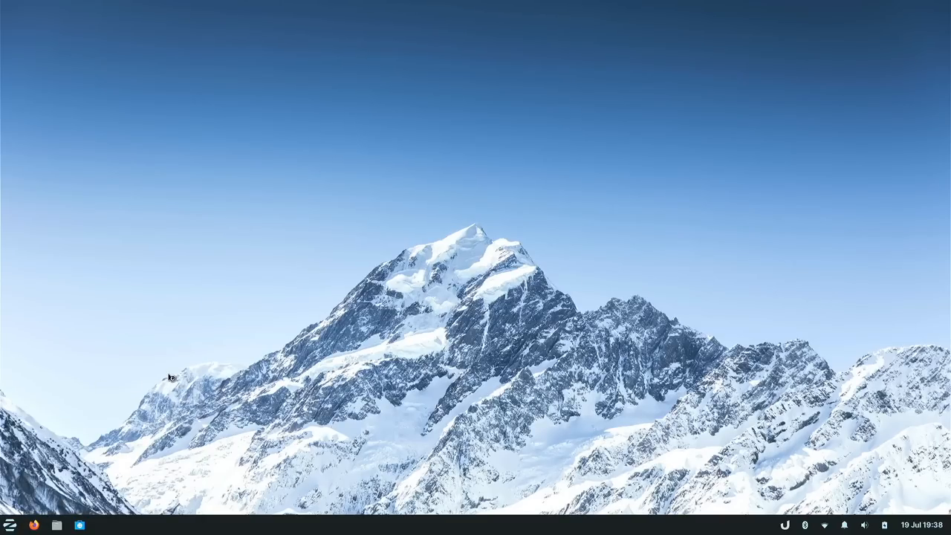
pyautogui.moveTo(327, 329)
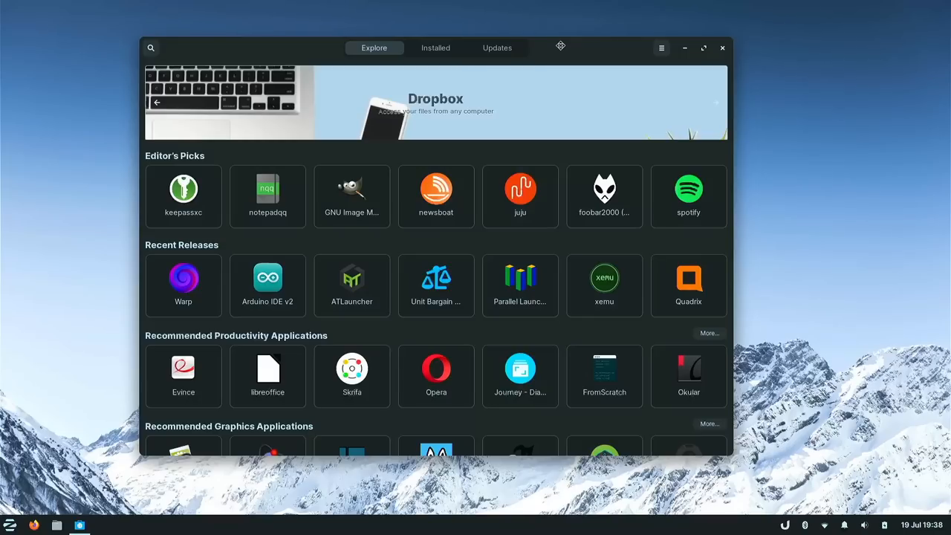
pyautogui.moveTo(756, 122)
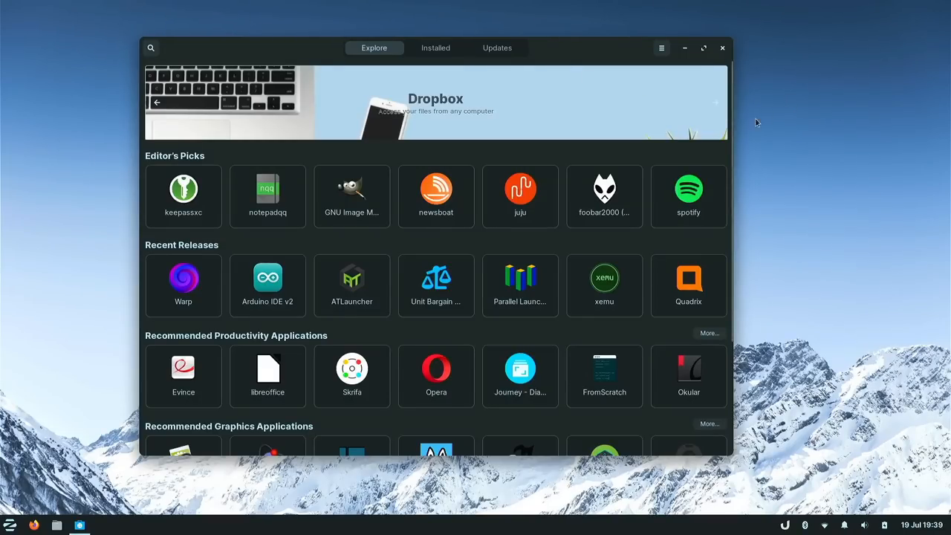
pyautogui.click(660, 48)
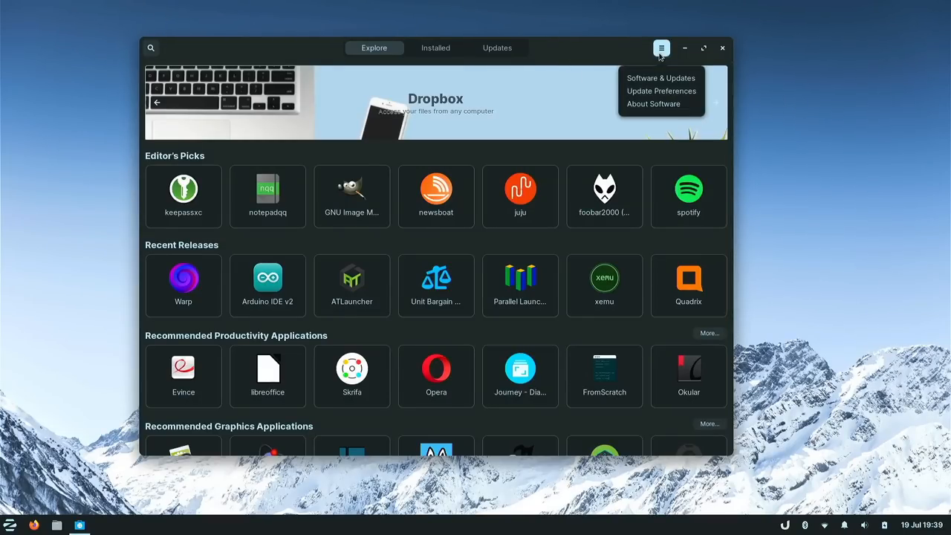
pyautogui.moveTo(659, 77)
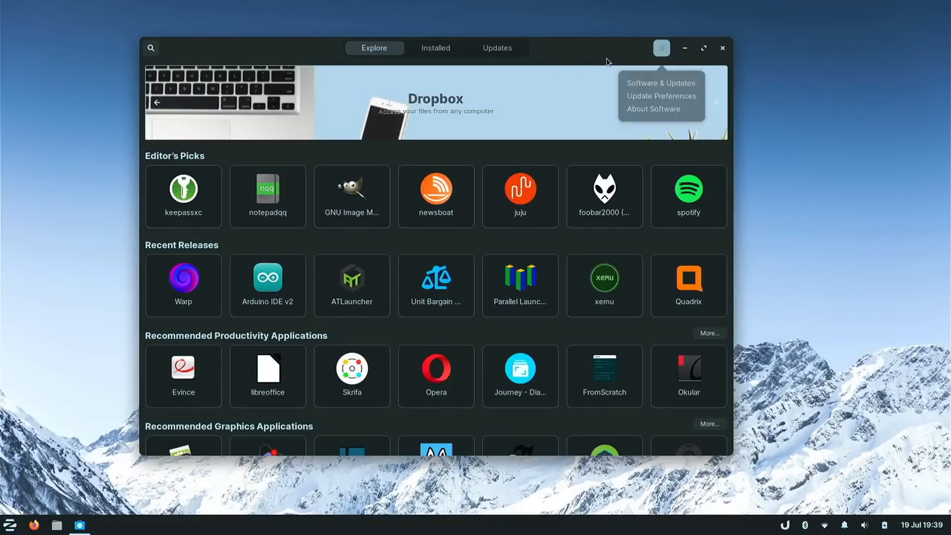
pyautogui.click(594, 208)
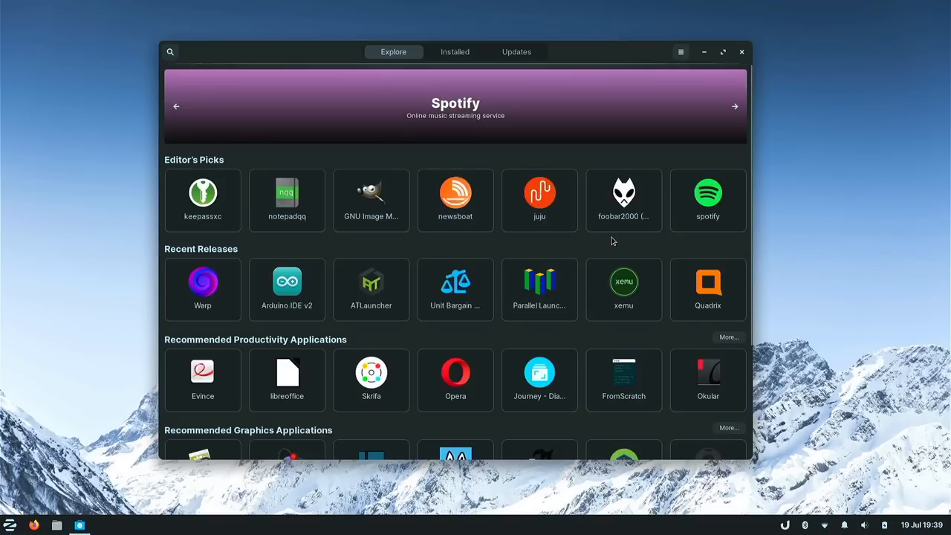
pyautogui.moveTo(676, 160)
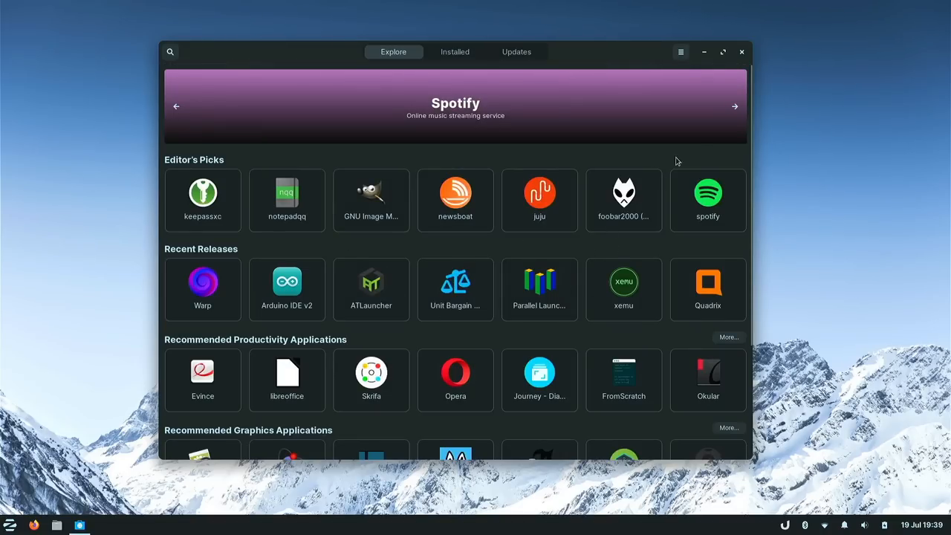
# Step: Close the Software store, launch Xfce Terminal, move it to screen centre, then close it
pyautogui.click(740, 51)
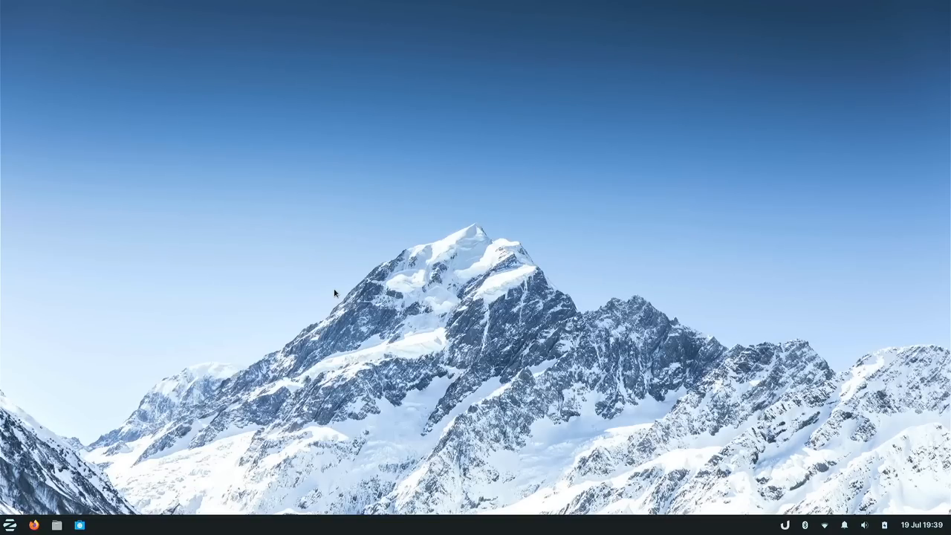
pyautogui.click(101, 526)
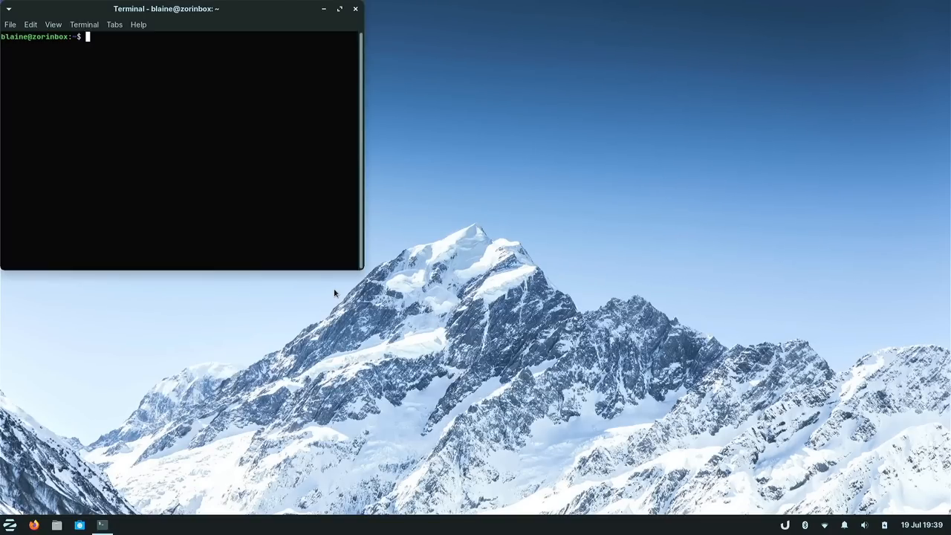
pyautogui.moveTo(165, 9); pyautogui.dragTo(458, 128)
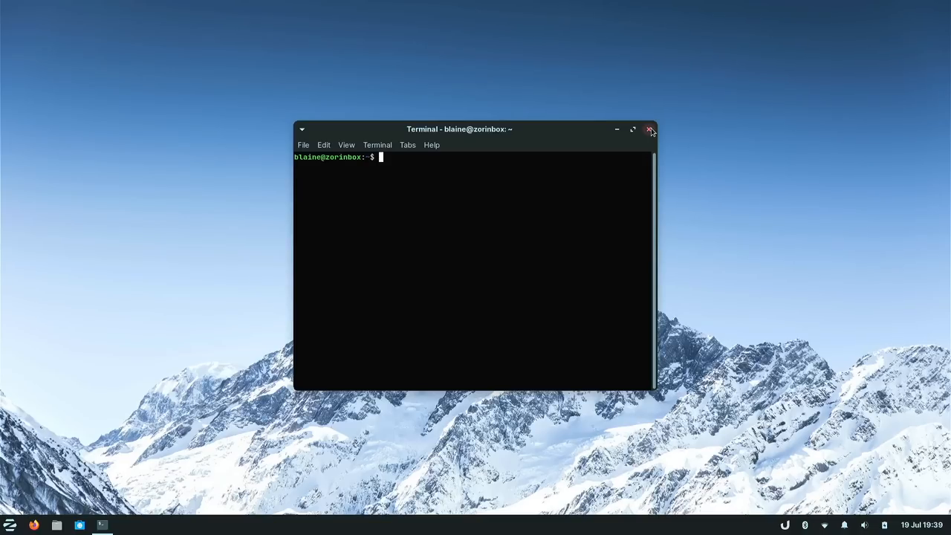
pyautogui.moveTo(633, 128)
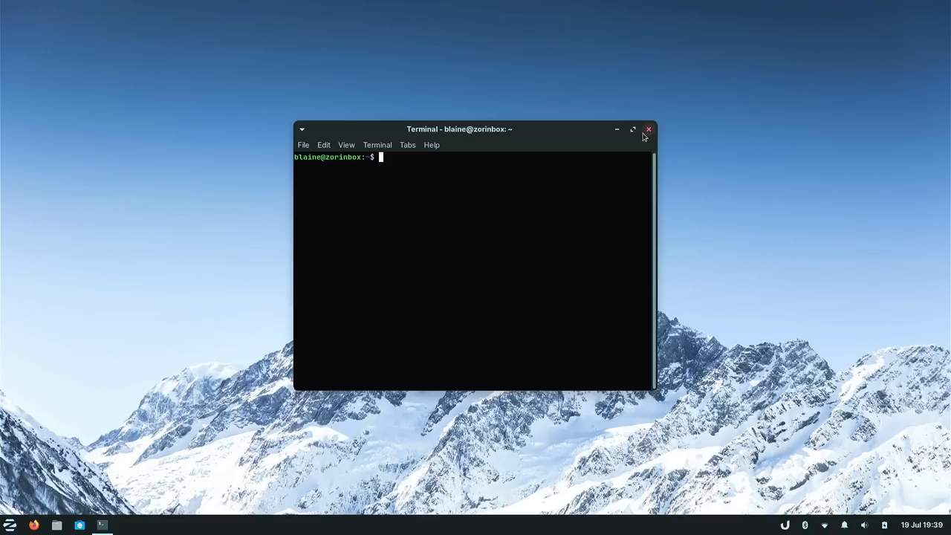
pyautogui.click(648, 127)
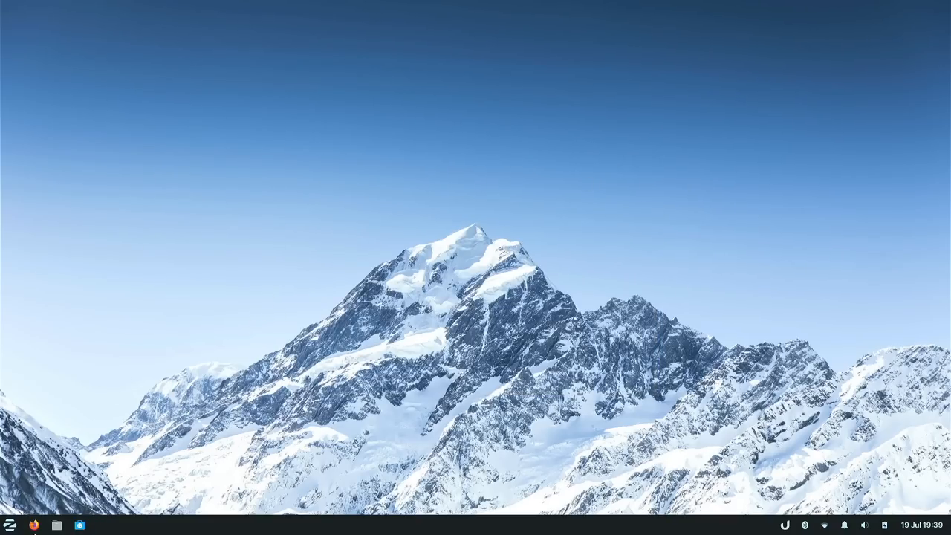
pyautogui.click(9, 526)
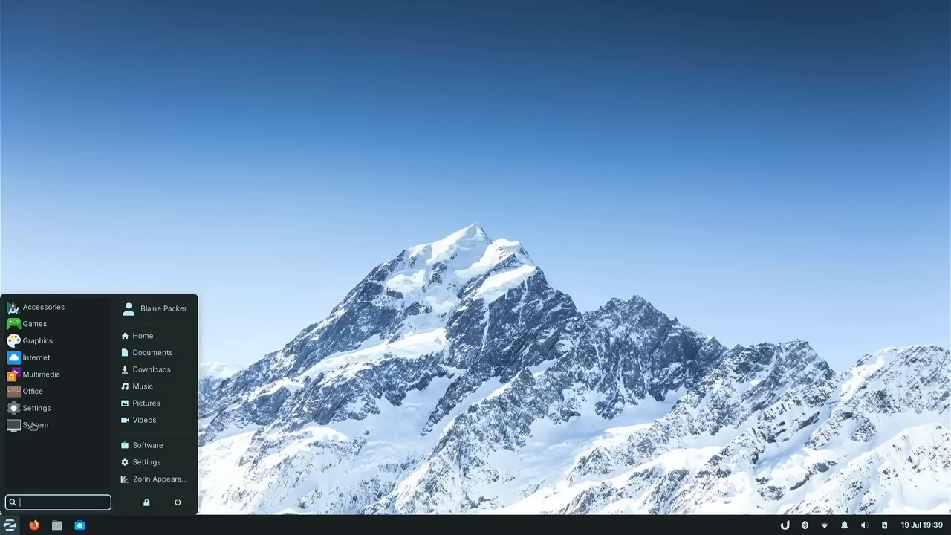
pyautogui.moveTo(35, 324)
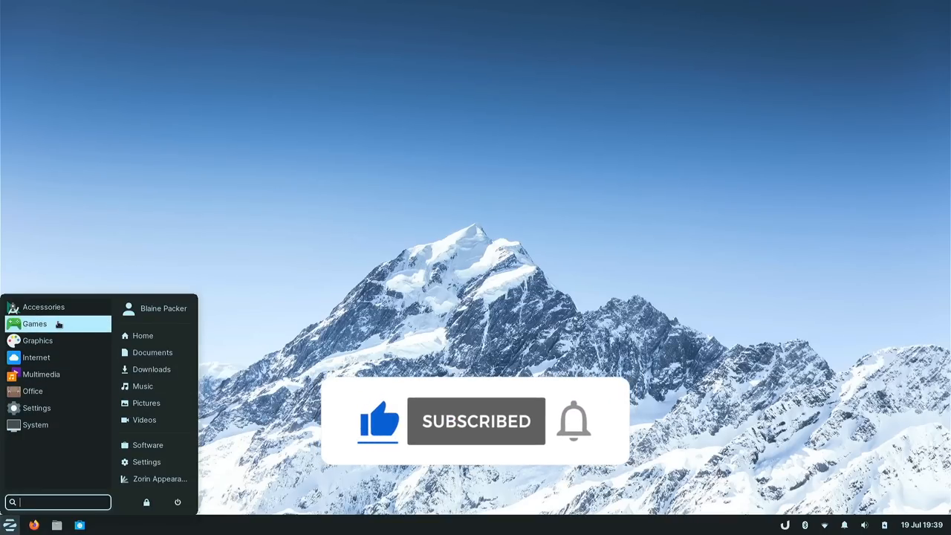
pyautogui.moveTo(37, 340)
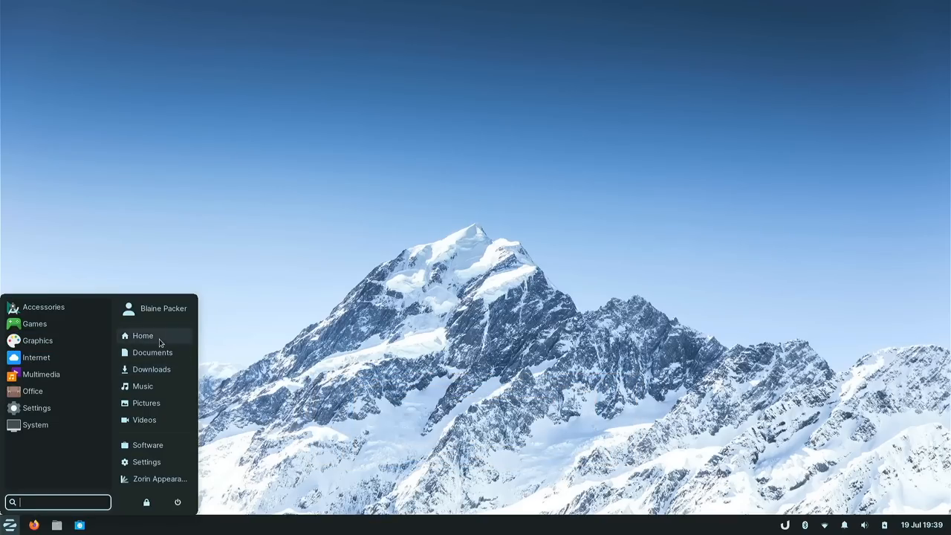
pyautogui.moveTo(158, 387)
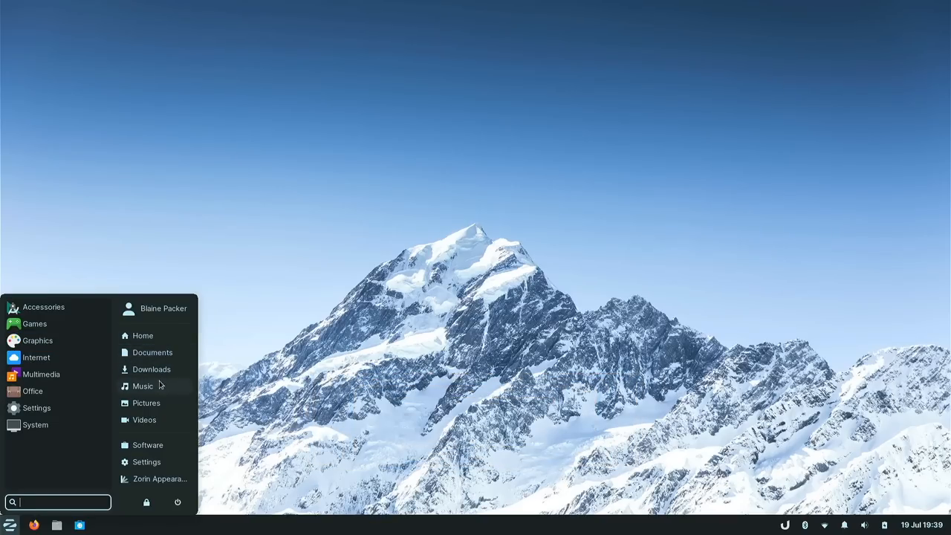
pyautogui.moveTo(153, 419)
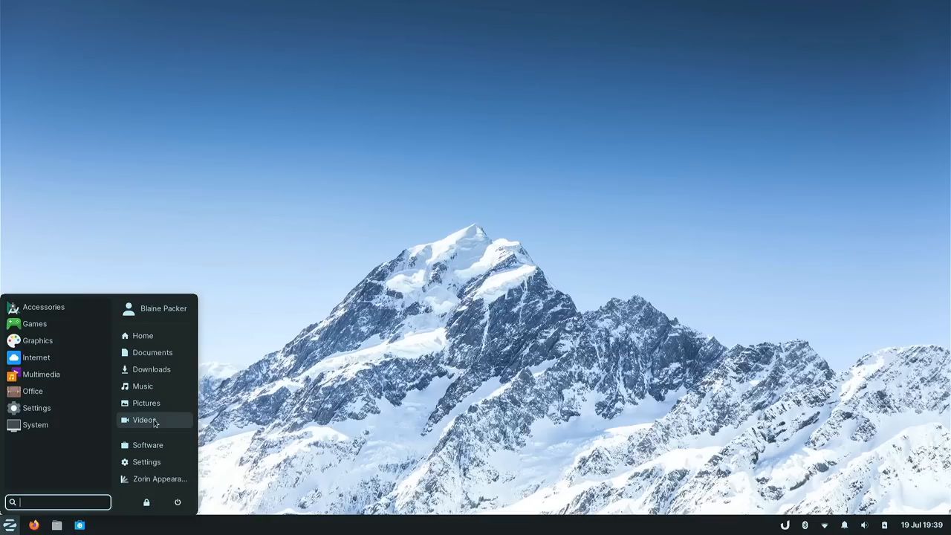
pyautogui.moveTo(150, 506)
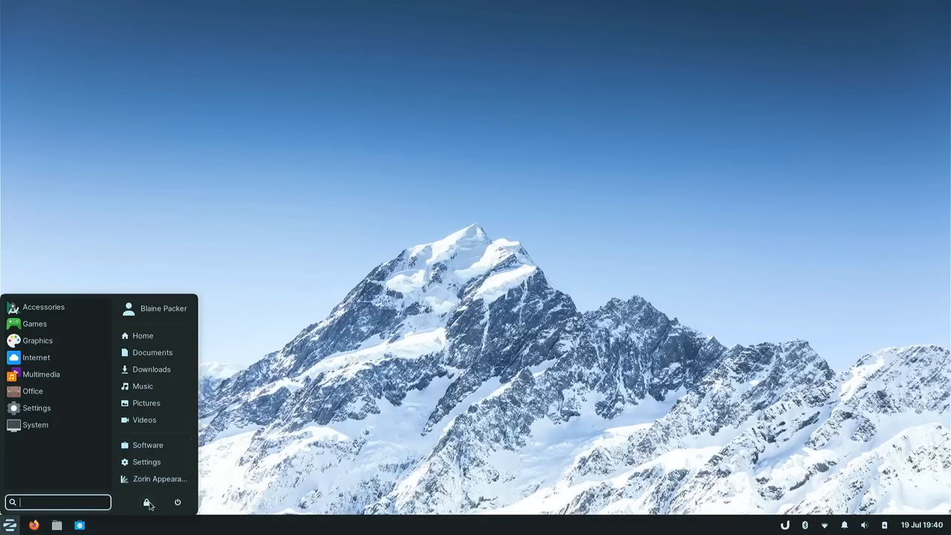
pyautogui.moveTo(42, 375)
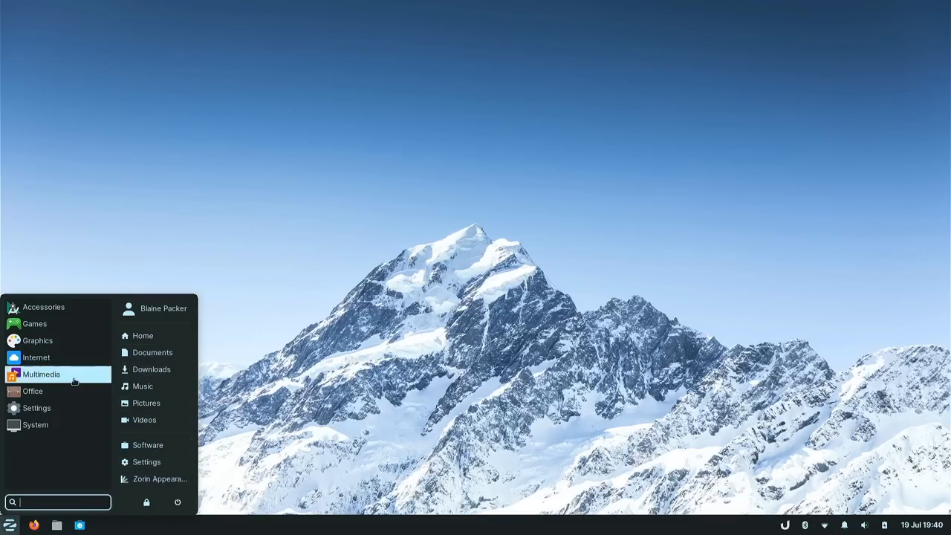
pyautogui.write('syna')
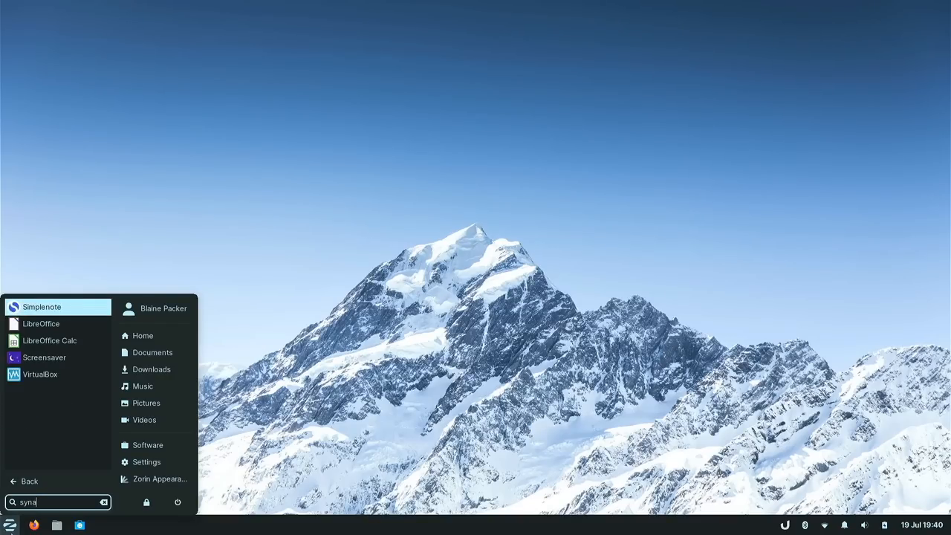
pyautogui.moveTo(369, 361)
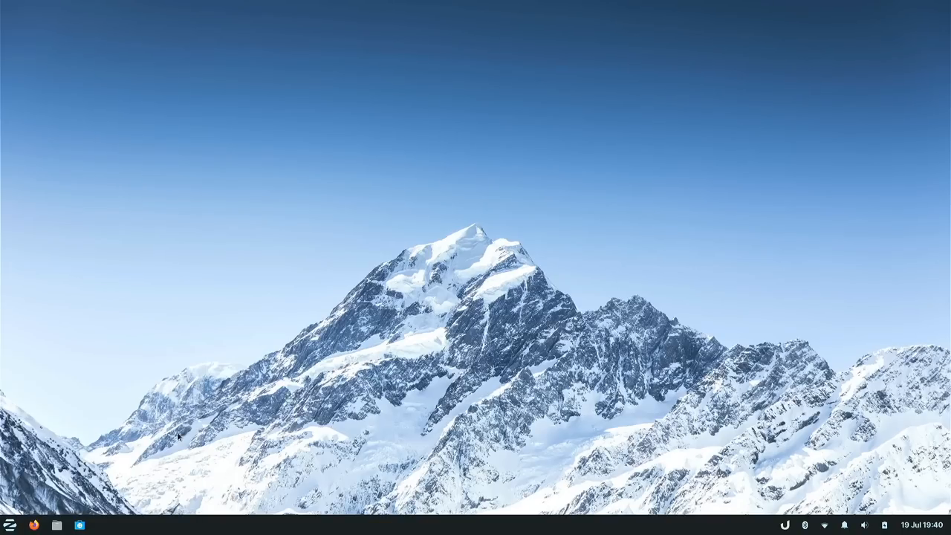
pyautogui.moveTo(140, 422)
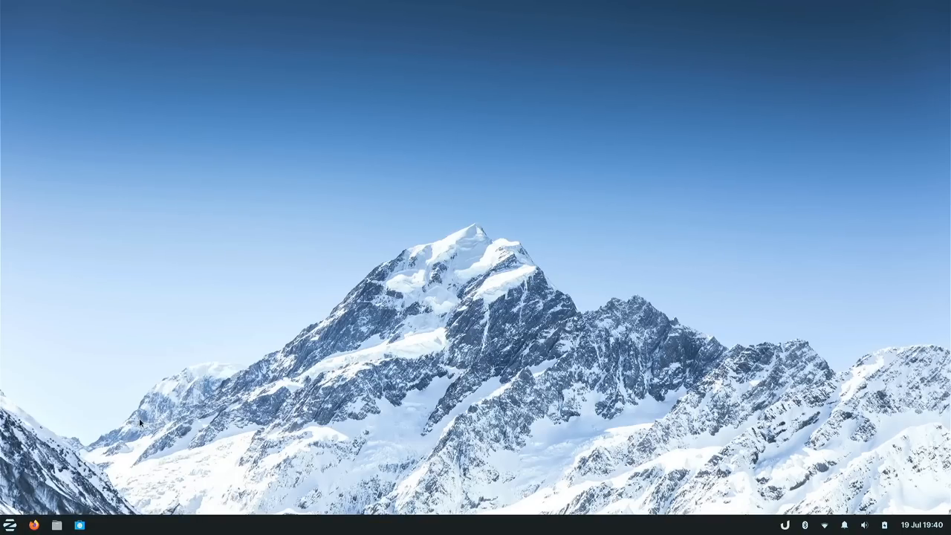
pyautogui.click(9, 526)
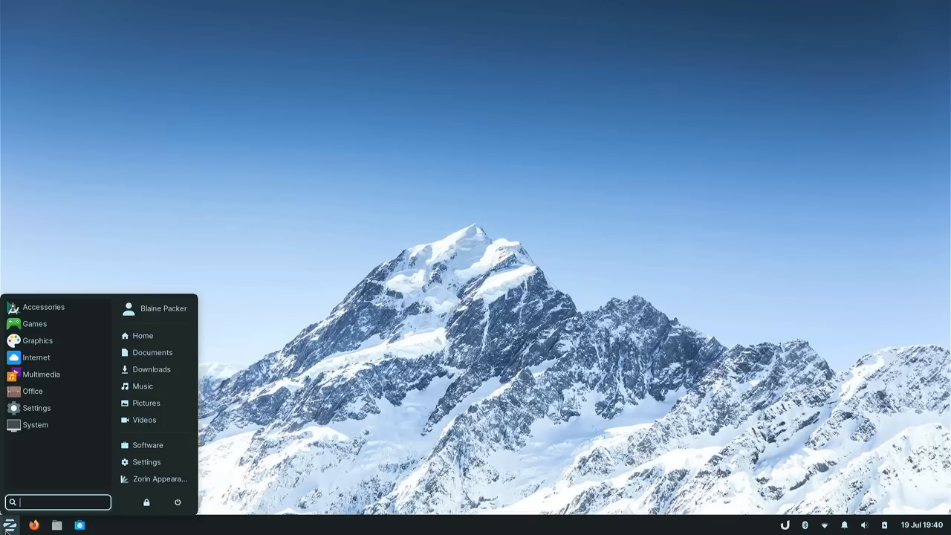
pyautogui.write('sof')
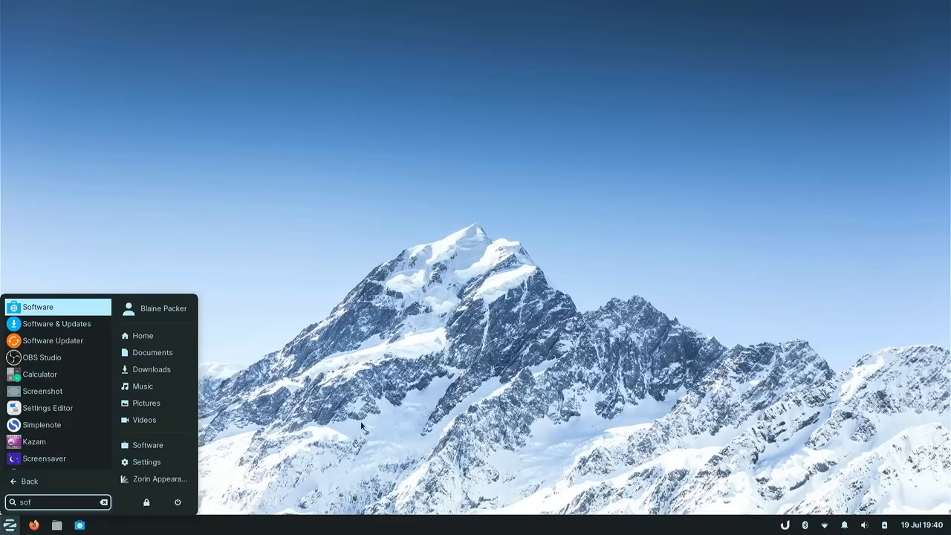
pyautogui.moveTo(261, 428)
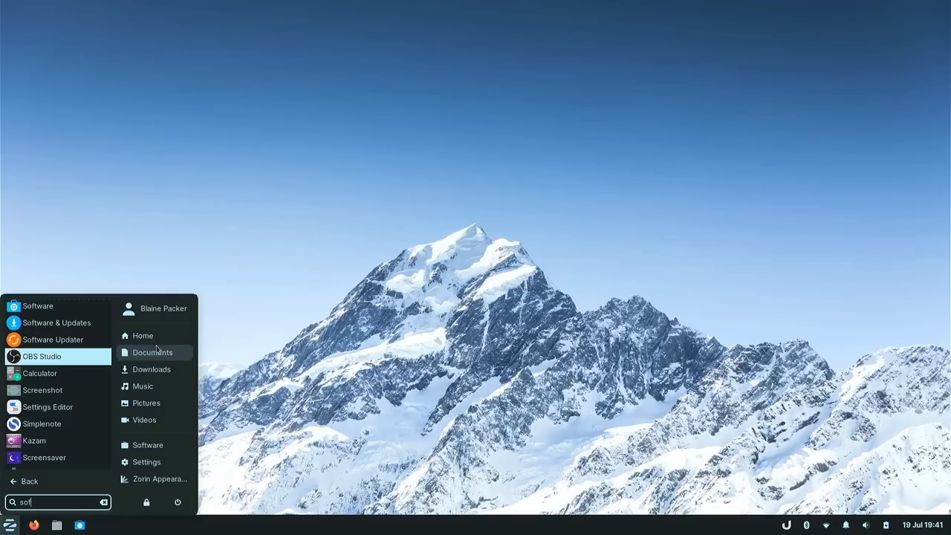
pyautogui.moveTo(151, 368)
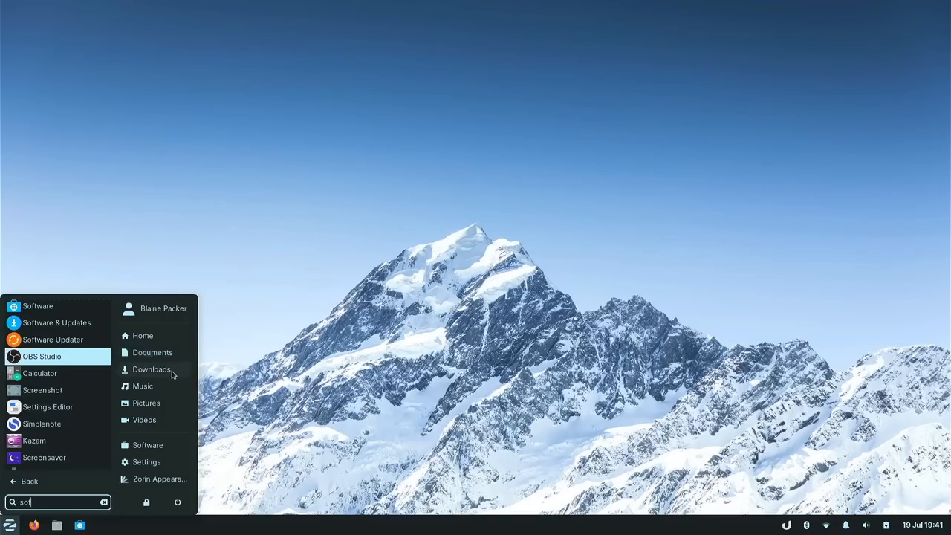
pyautogui.moveTo(169, 471)
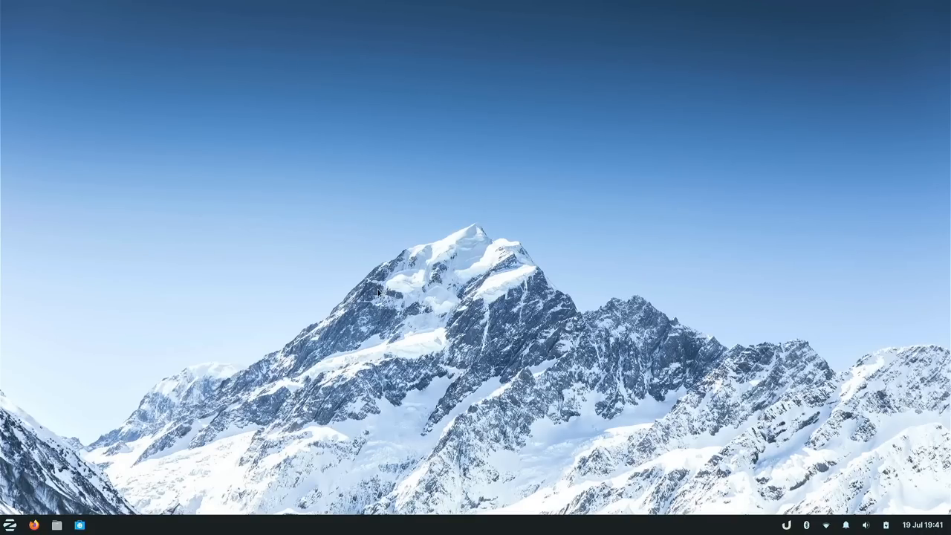
pyautogui.moveTo(464, 314)
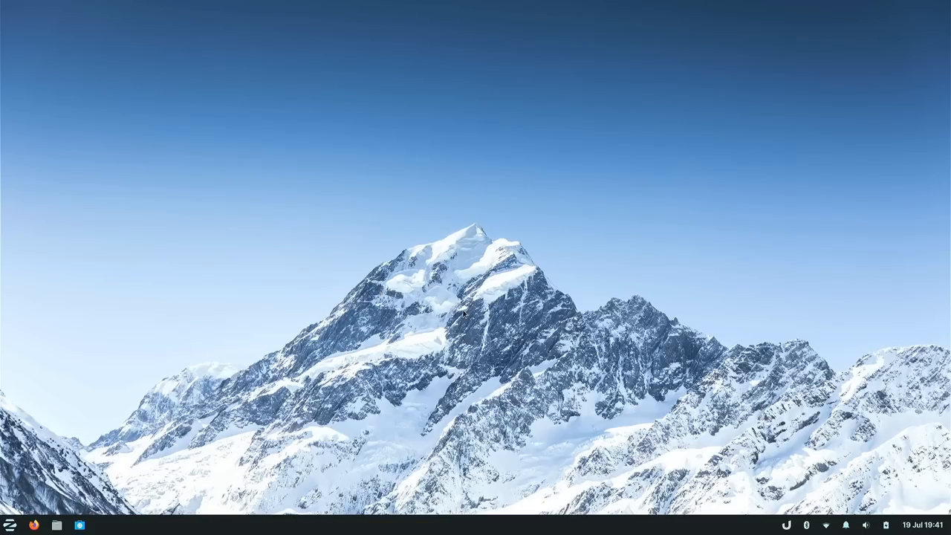
pyautogui.moveTo(474, 315)
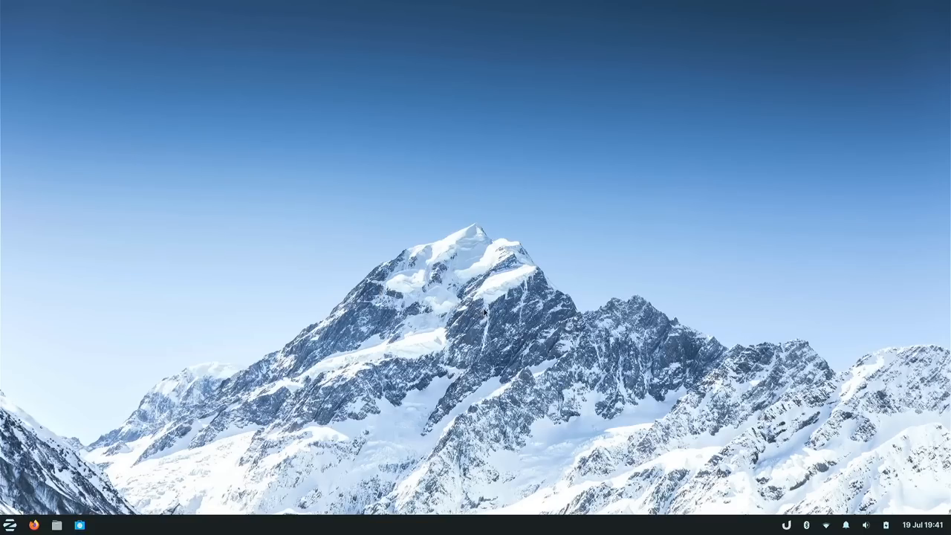
pyautogui.moveTo(497, 304)
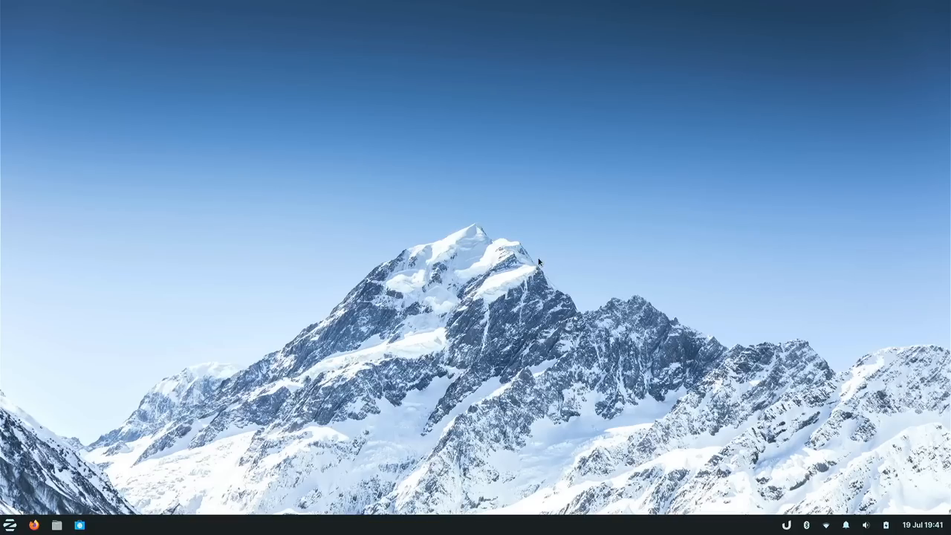
pyautogui.moveTo(413, 327)
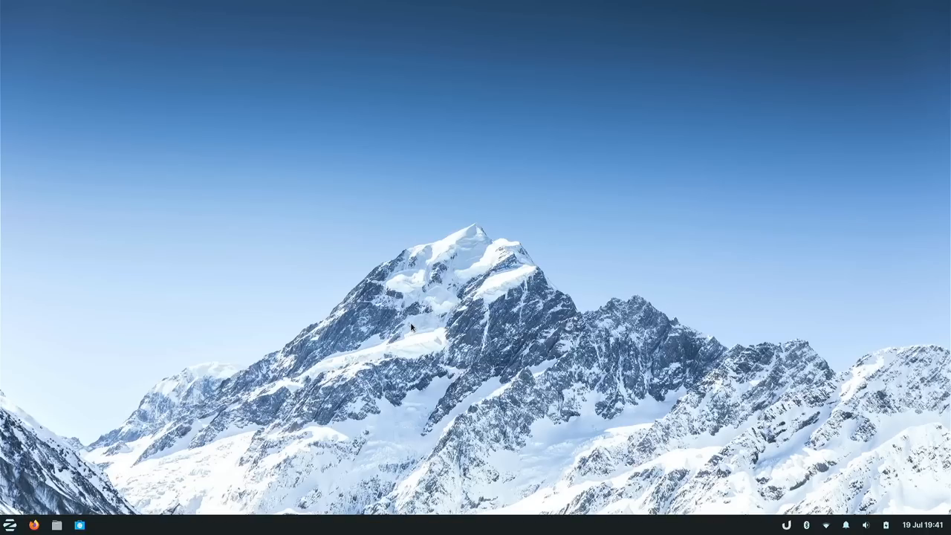
pyautogui.moveTo(419, 327)
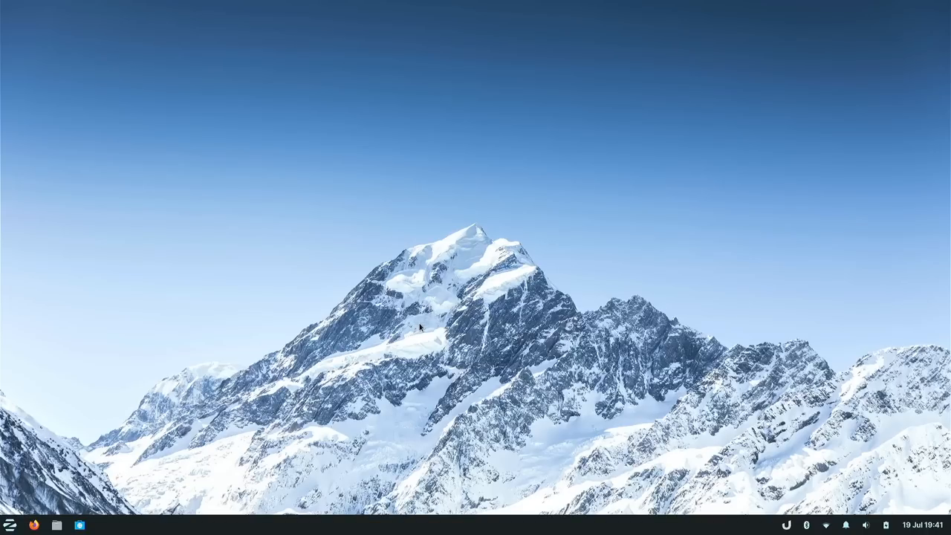
pyautogui.moveTo(440, 312)
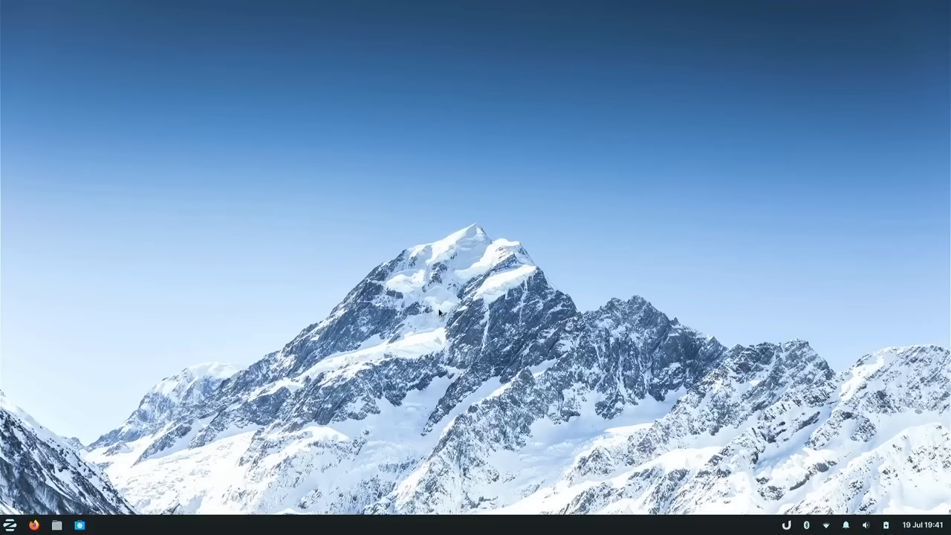
pyautogui.moveTo(447, 306)
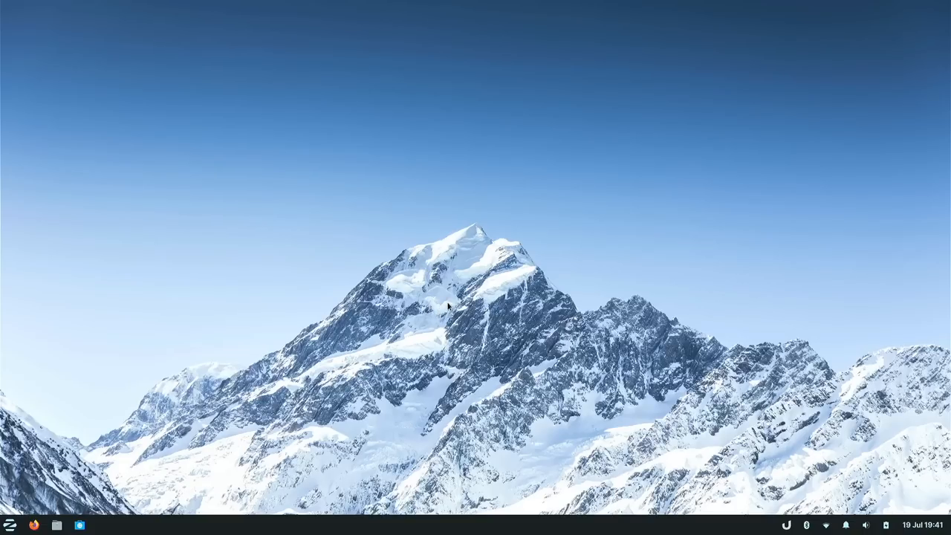
pyautogui.moveTo(453, 308)
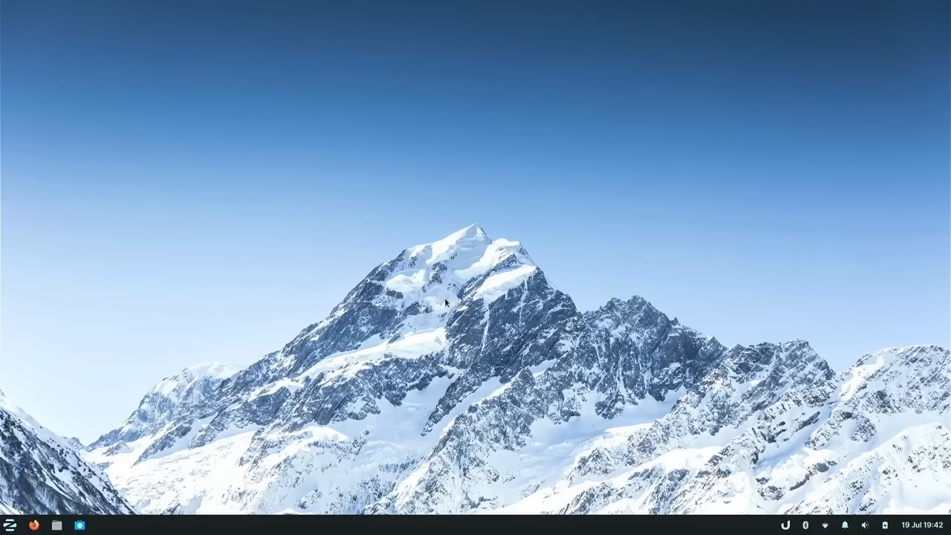
pyautogui.moveTo(239, 253)
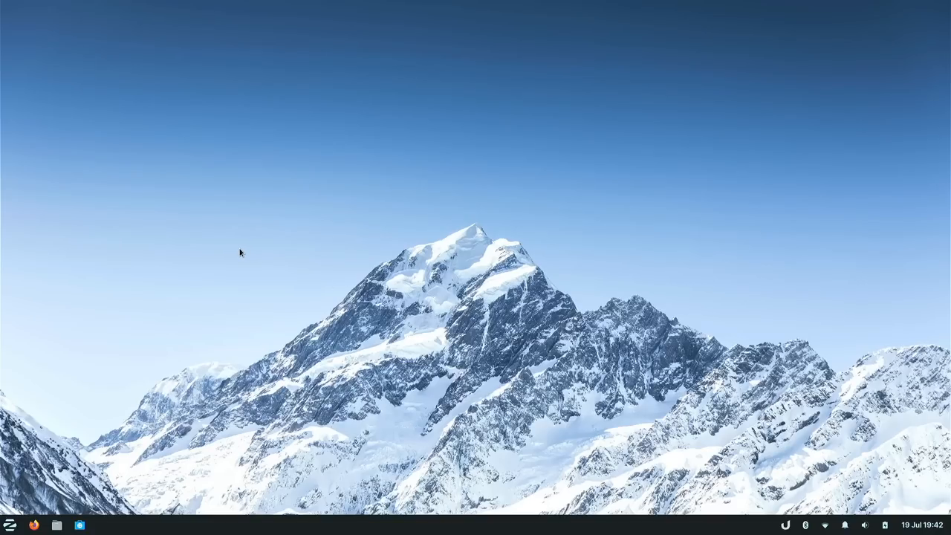